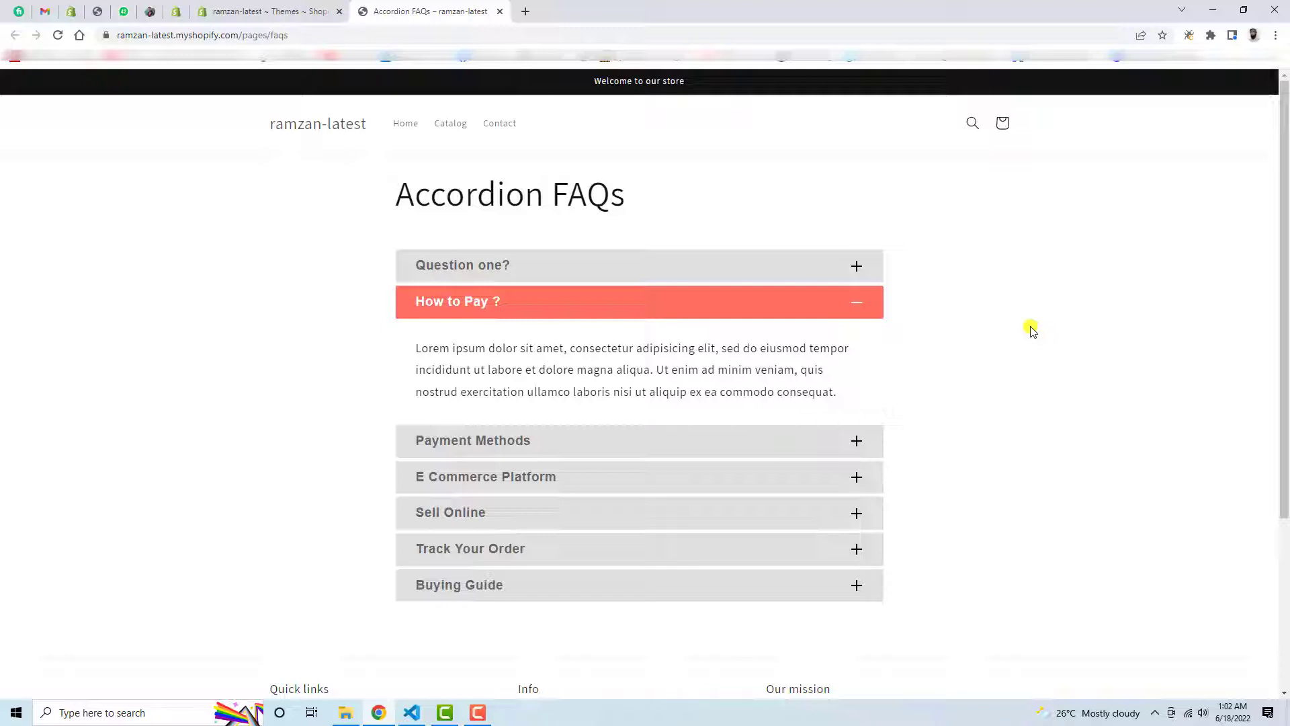
Expand and collapse the Payment Methods and Question one answers, then go to the Themes admin page
left_click(473, 441)
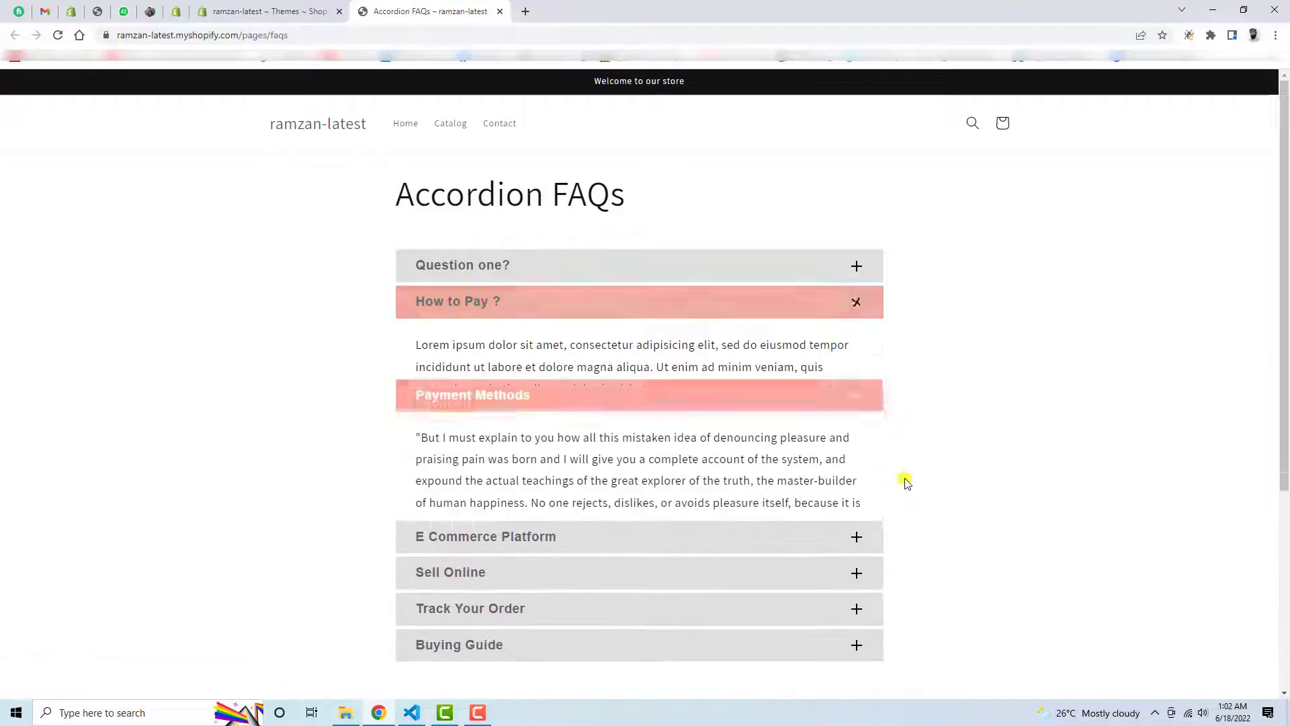
left_click(462, 264)
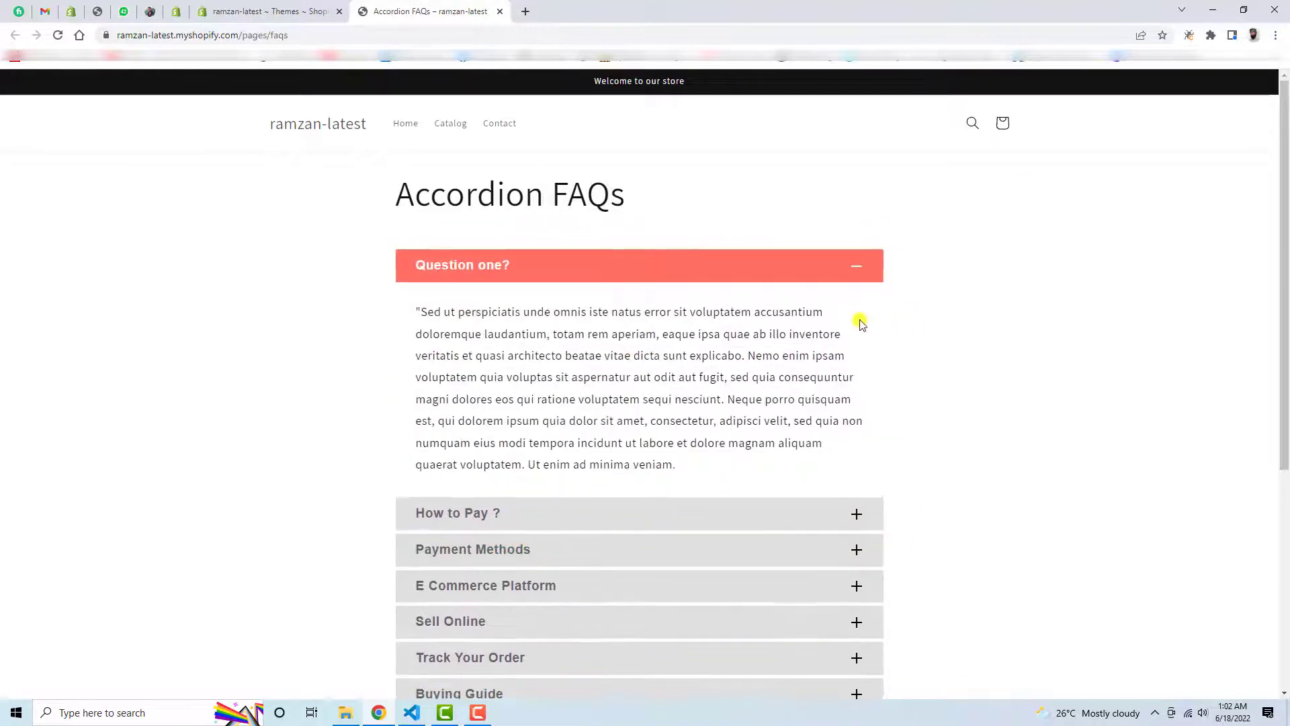
mouse_move(860, 379)
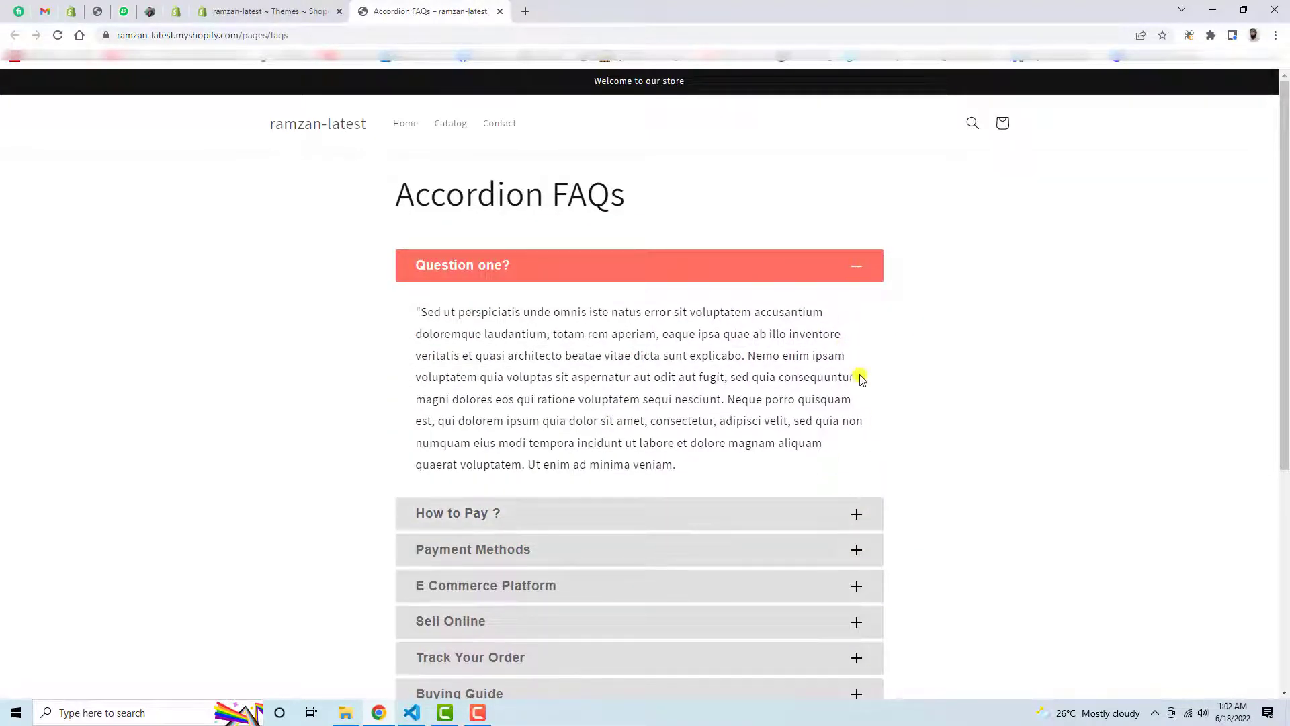
left_click(463, 264)
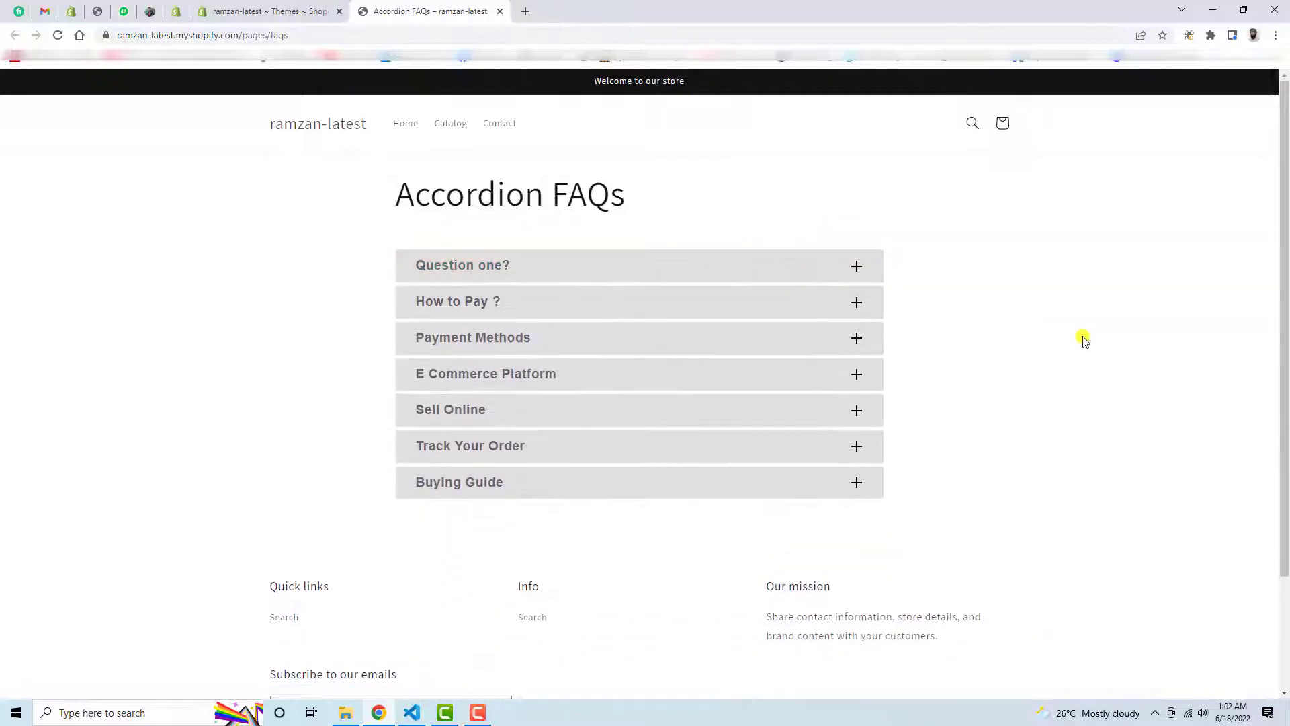
left_click(457, 302)
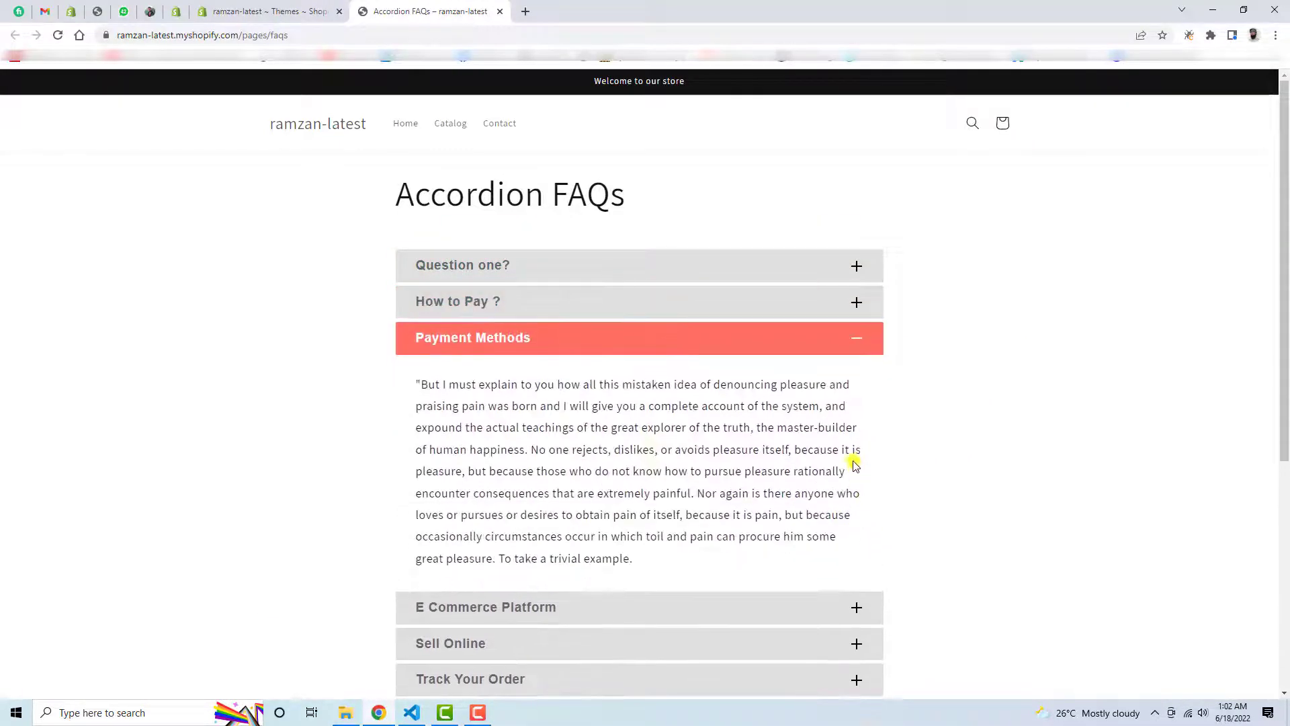
mouse_move(141, 434)
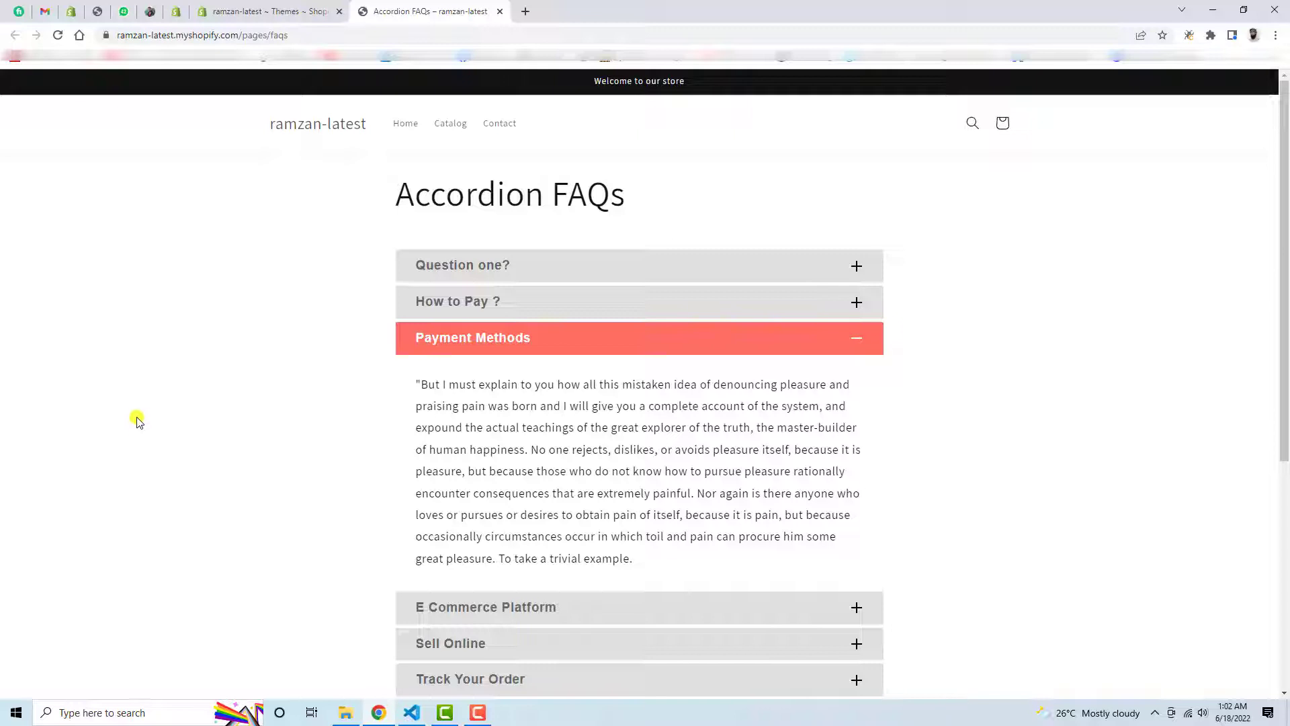
left_click(267, 10)
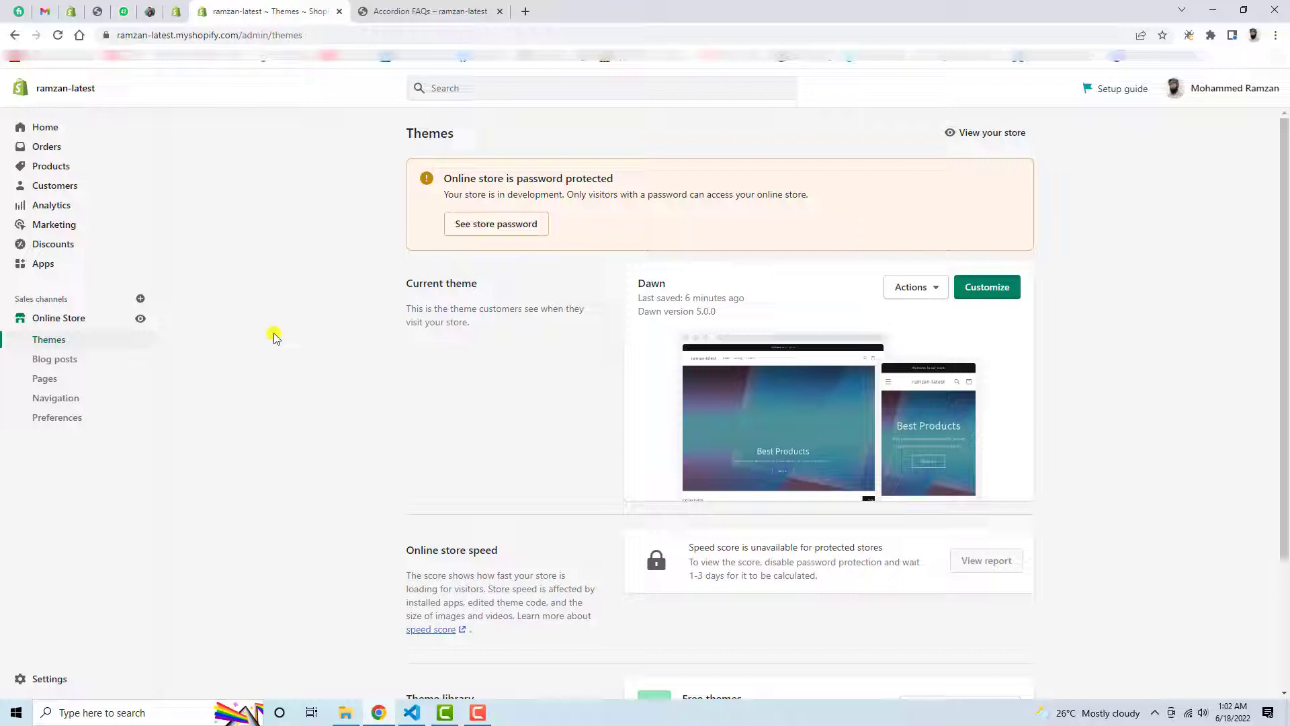
Choose Edit code from the Dawn theme's Actions menu to reach its code editor
double_click(650, 284)
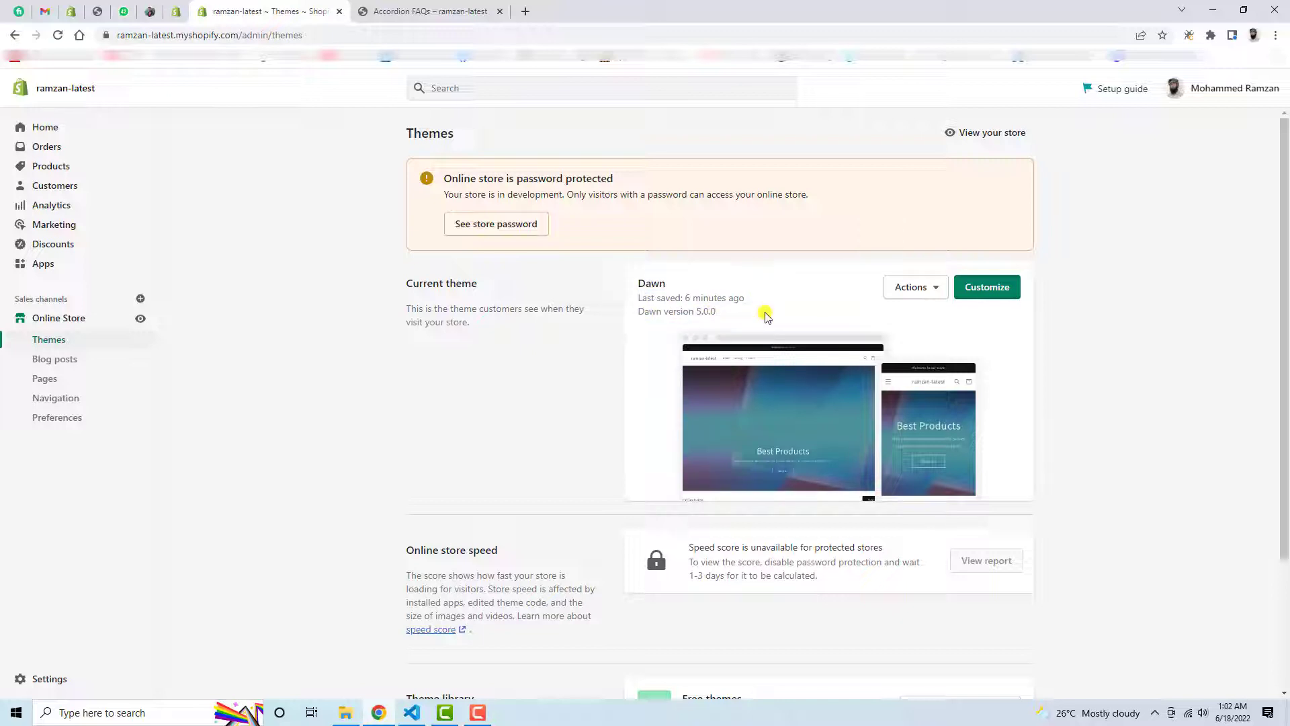
mouse_move(920, 309)
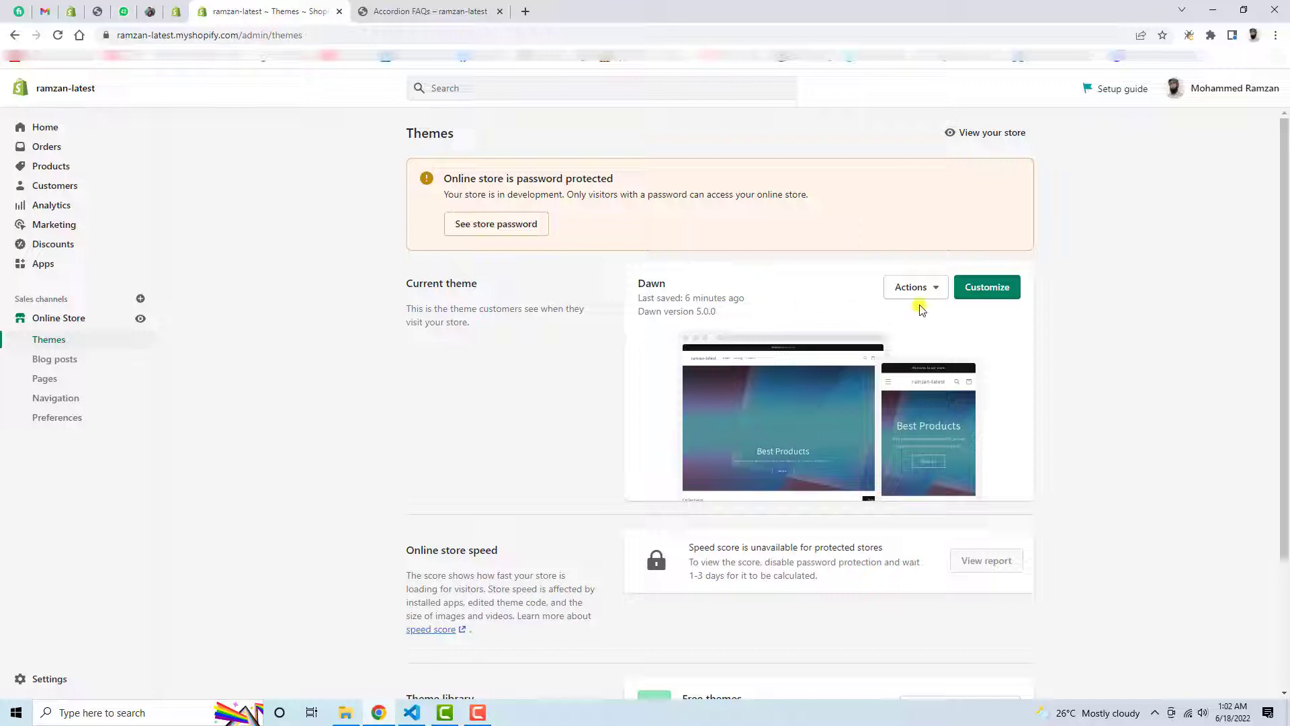
left_click(910, 287)
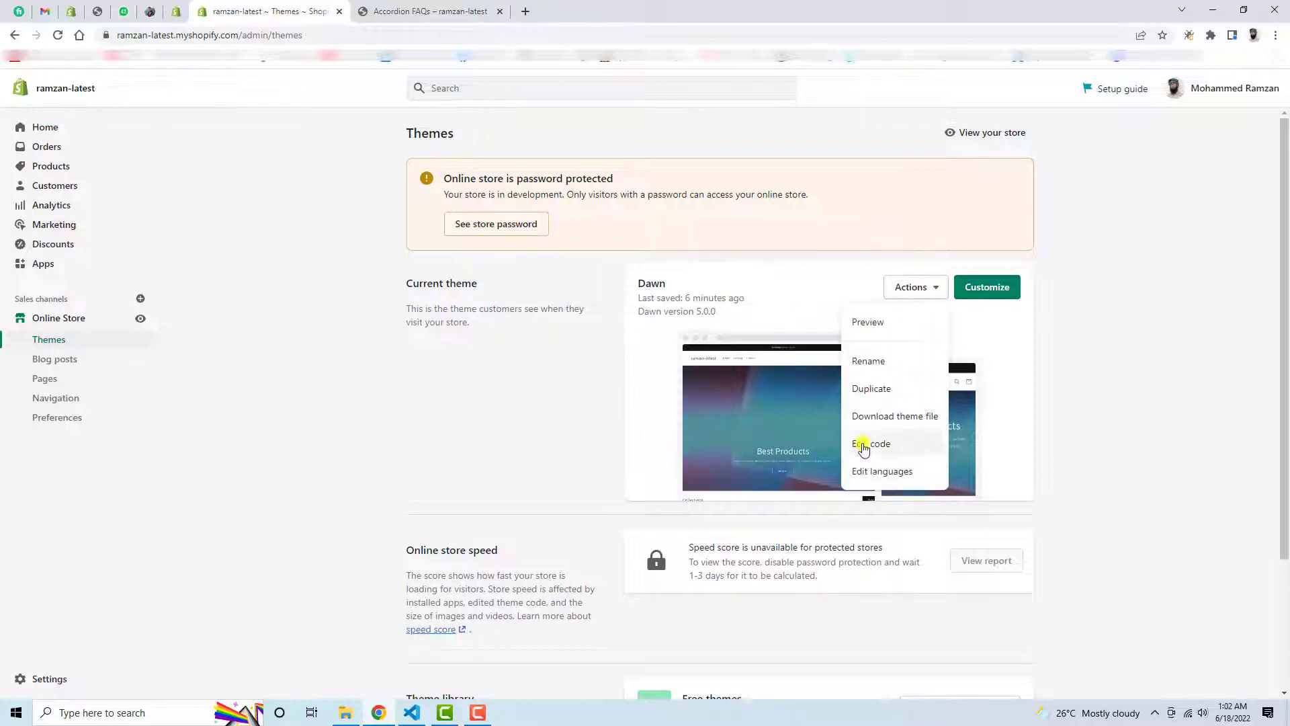
left_click(870, 443)
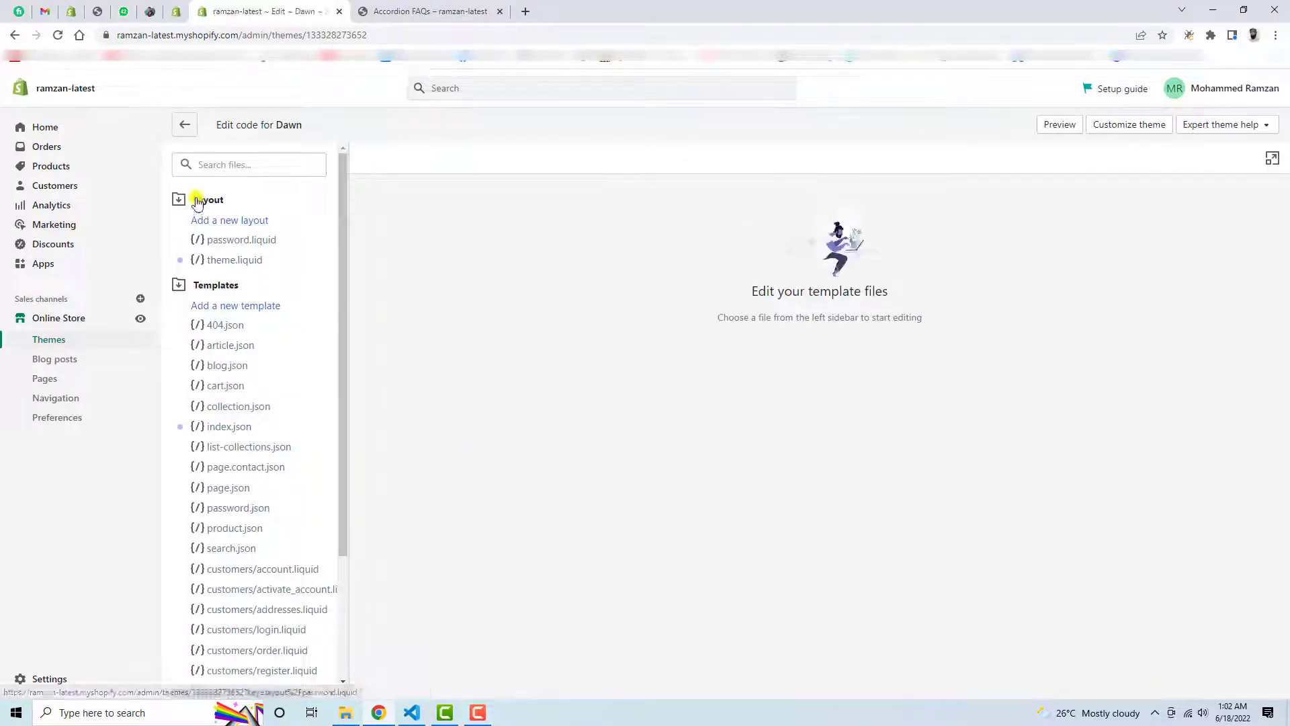
In layout/theme.liquid remove the accordion style and script block, then return to the FAQ store page
left_click(179, 199)
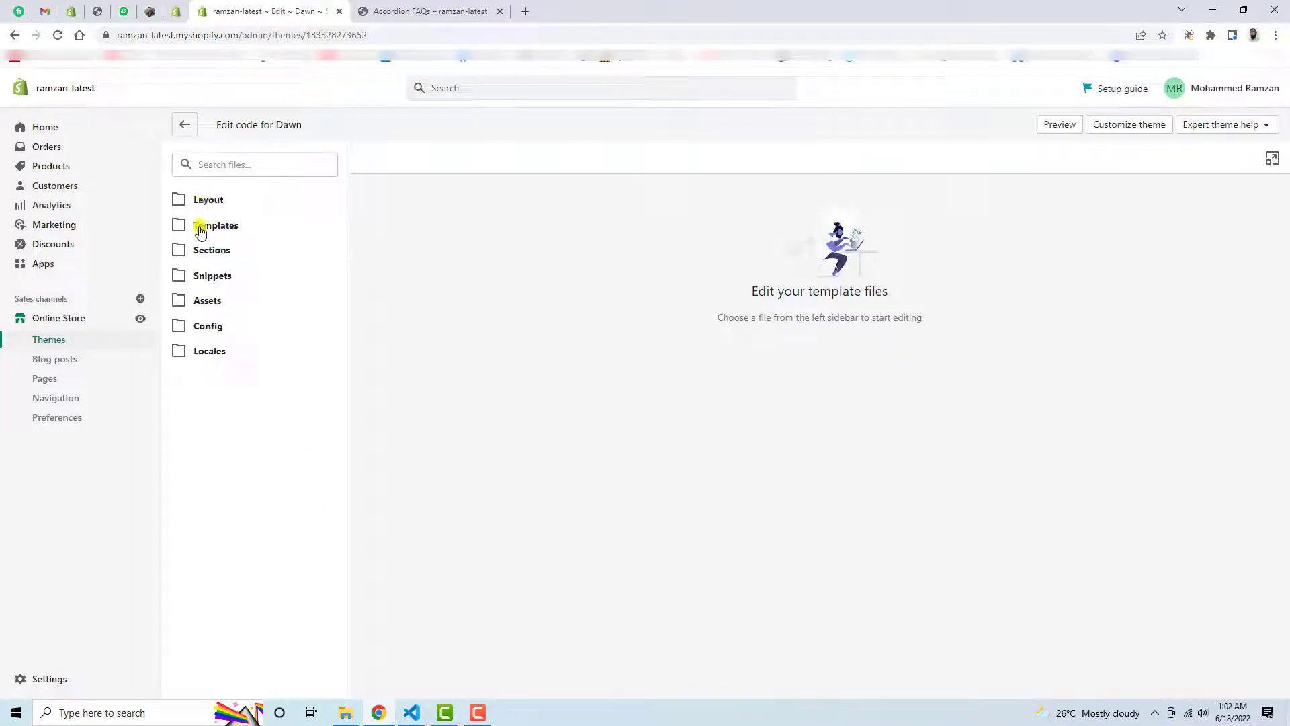
left_click(207, 198)
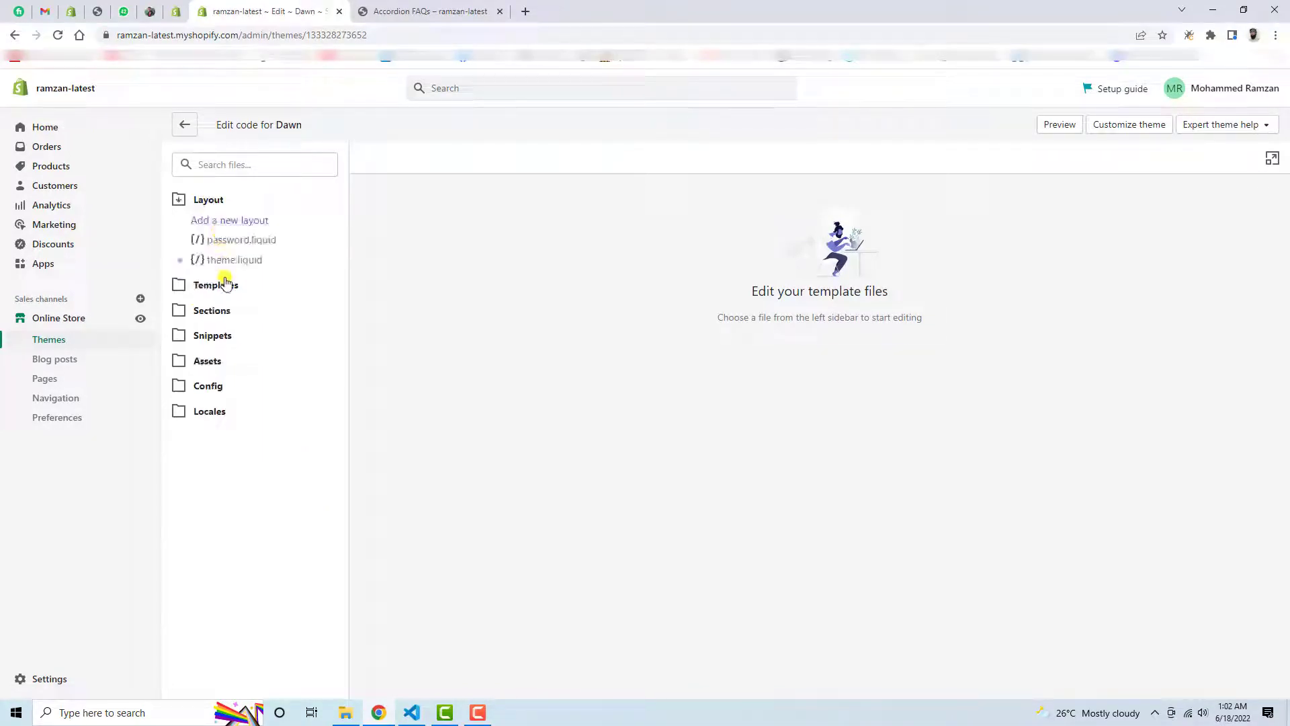
left_click(233, 260)
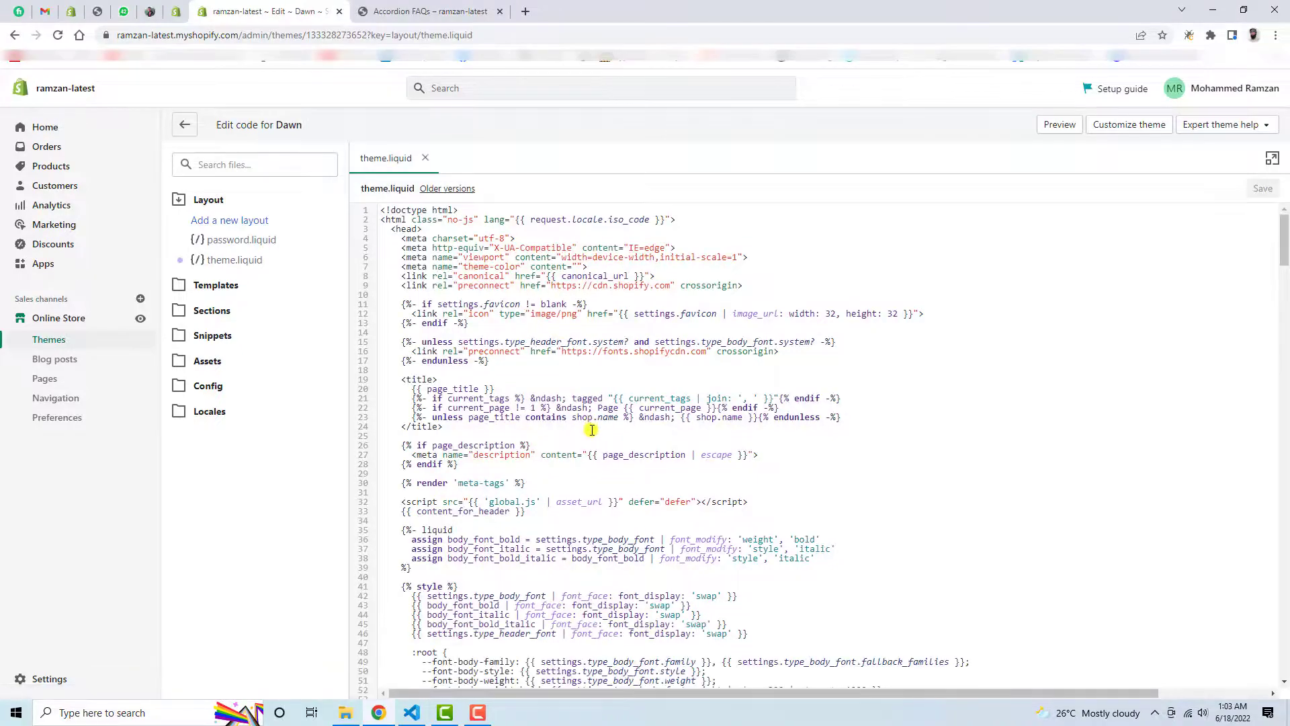
scroll("down", 3)
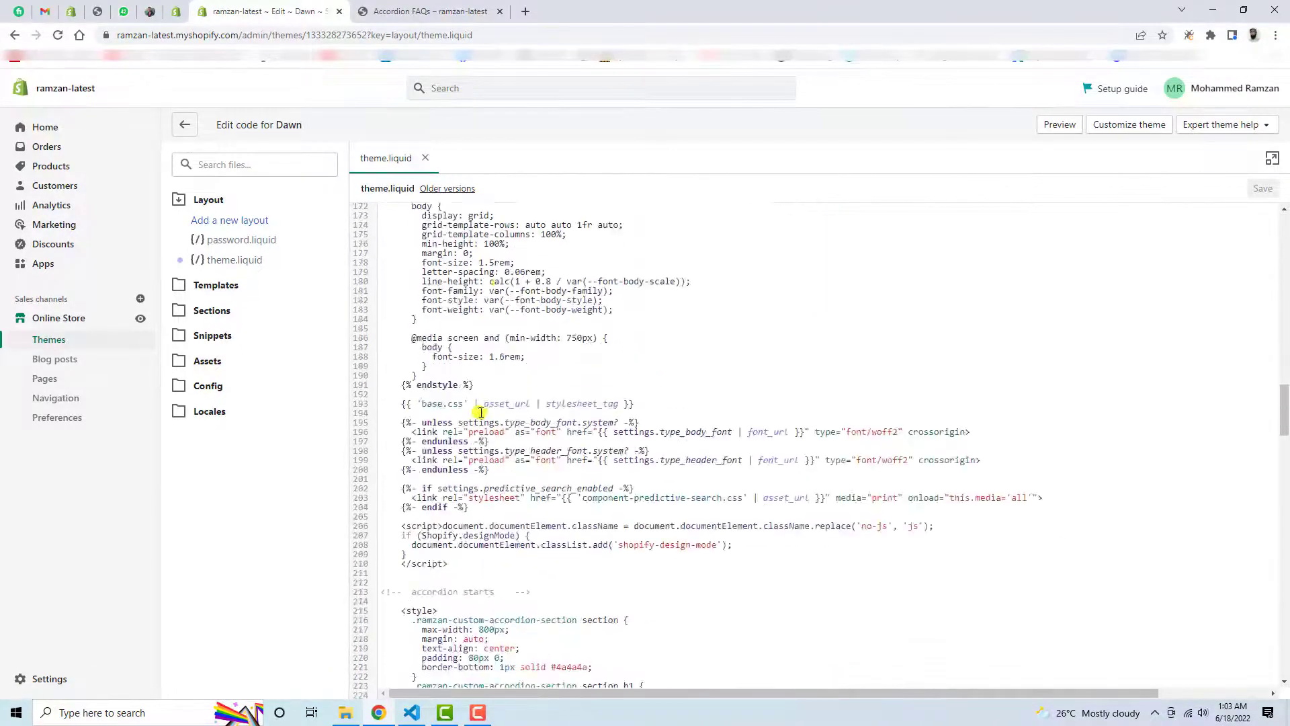
scroll("down", 3)
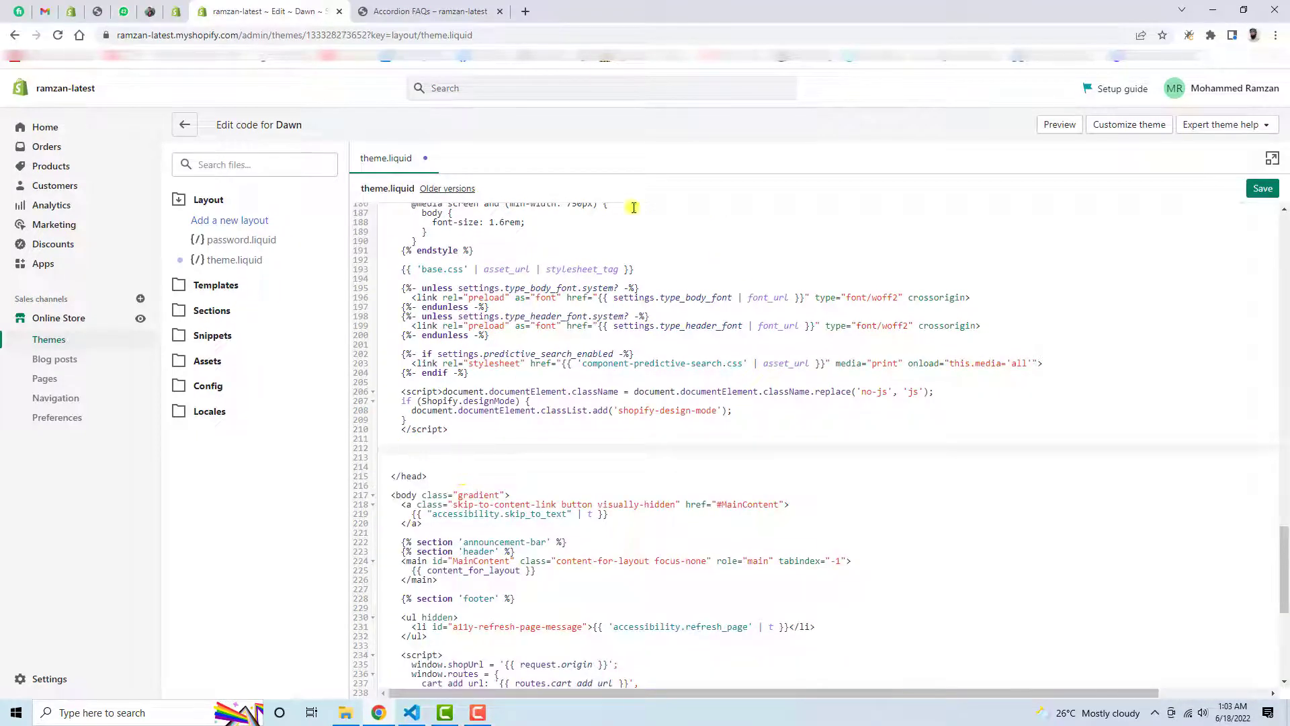
left_click(427, 10)
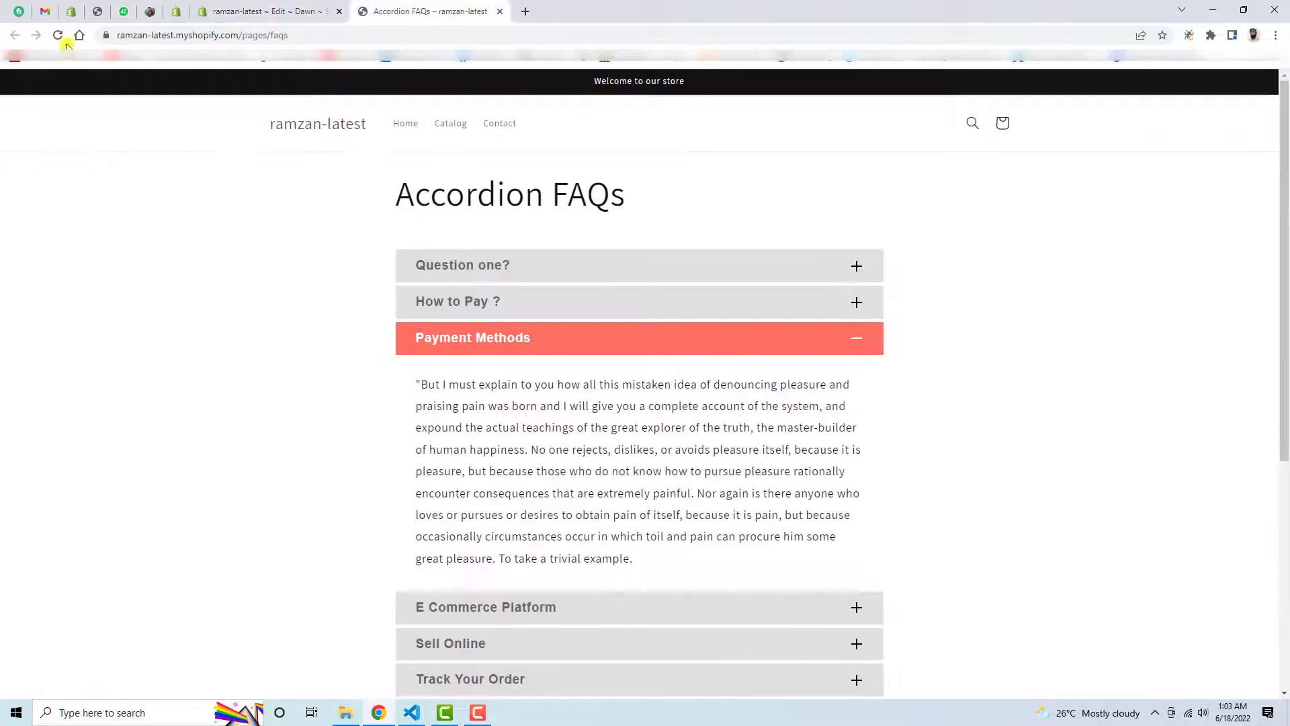
Reload the FAQ store page showing plain text, then open the Accordion FAQs page in admin
left_click(58, 35)
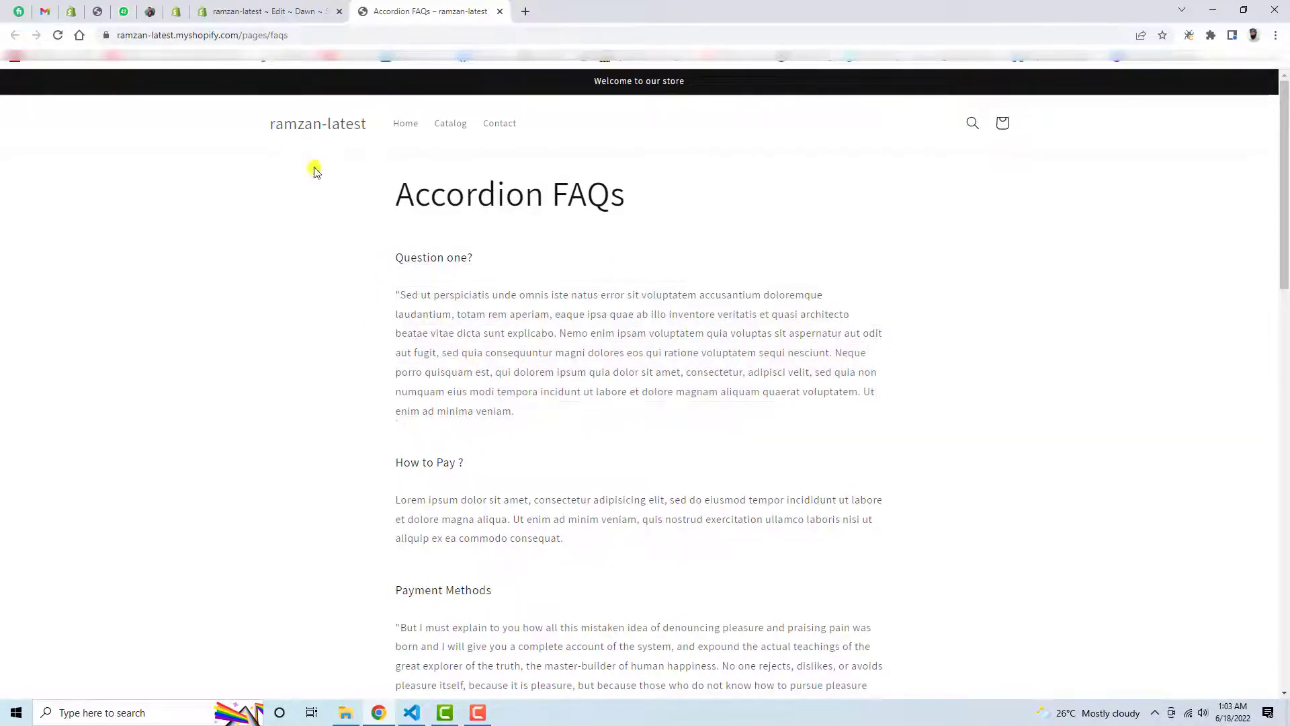
left_click(264, 11)
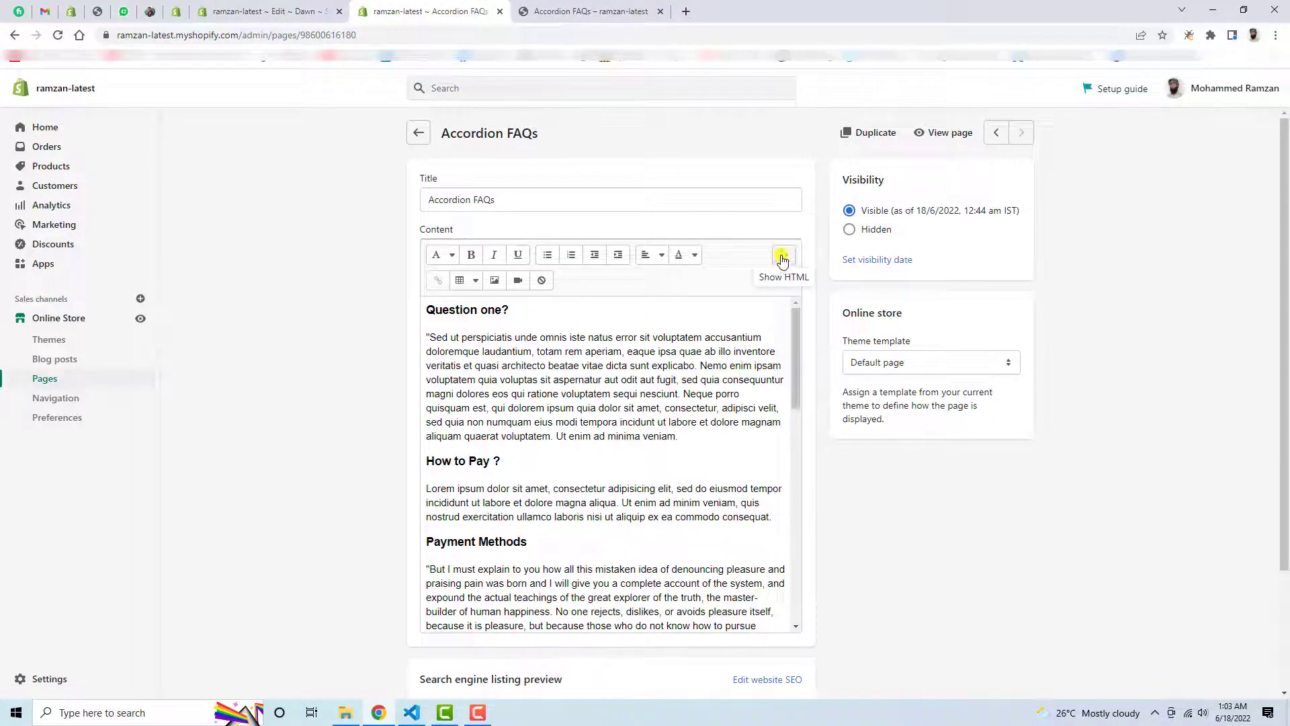
Delete all HTML content of the Accordion FAQs page and view the emptied store page
left_click(783, 254)
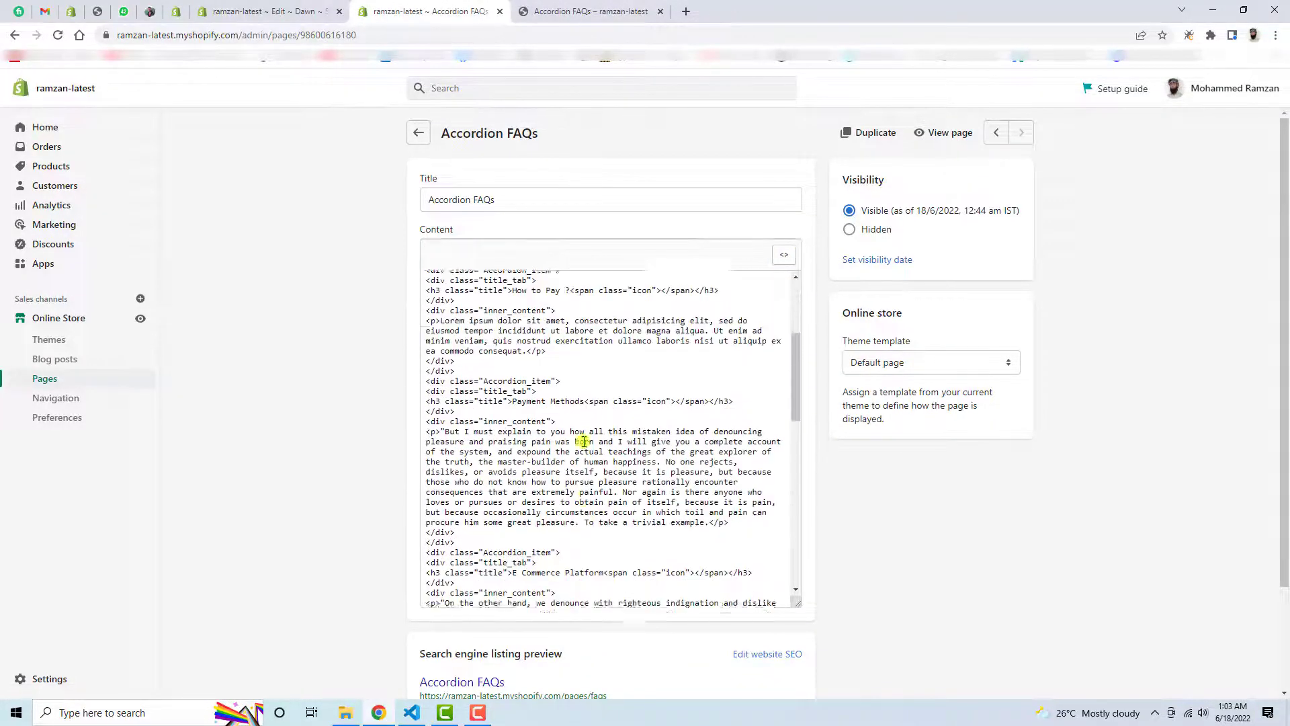
key("ctrl+a")
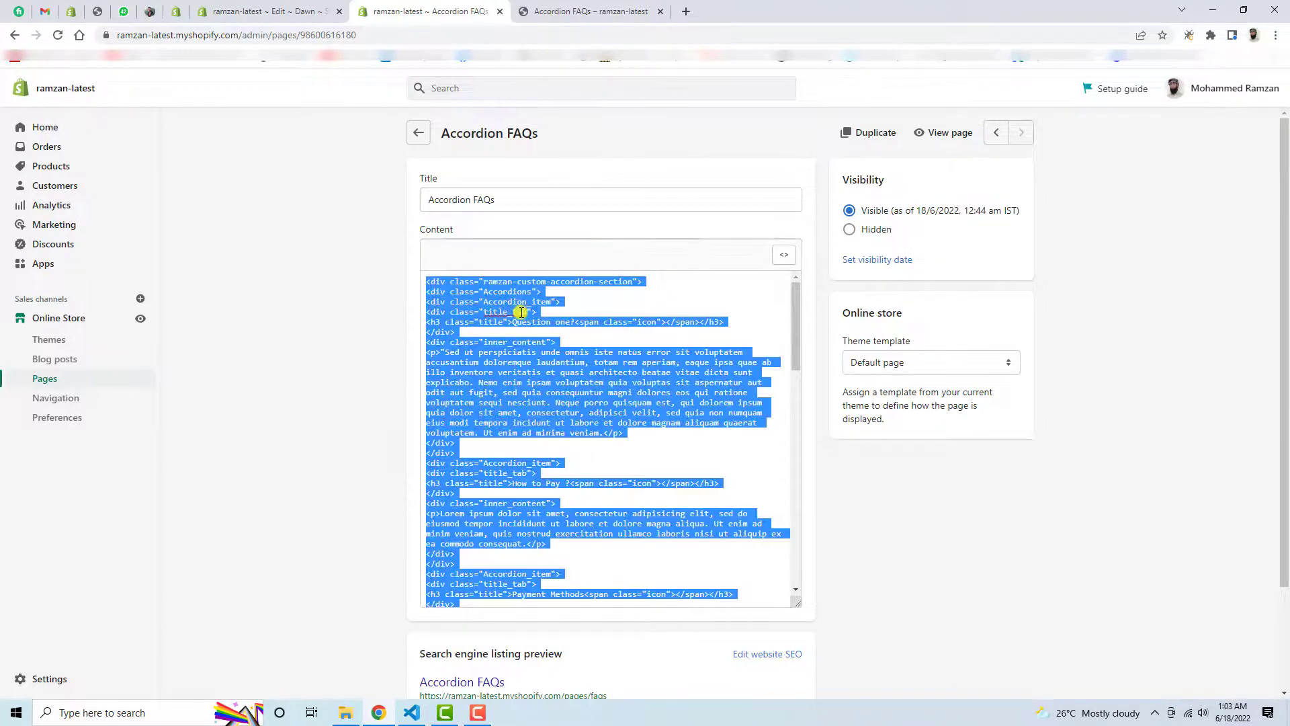
key("Delete")
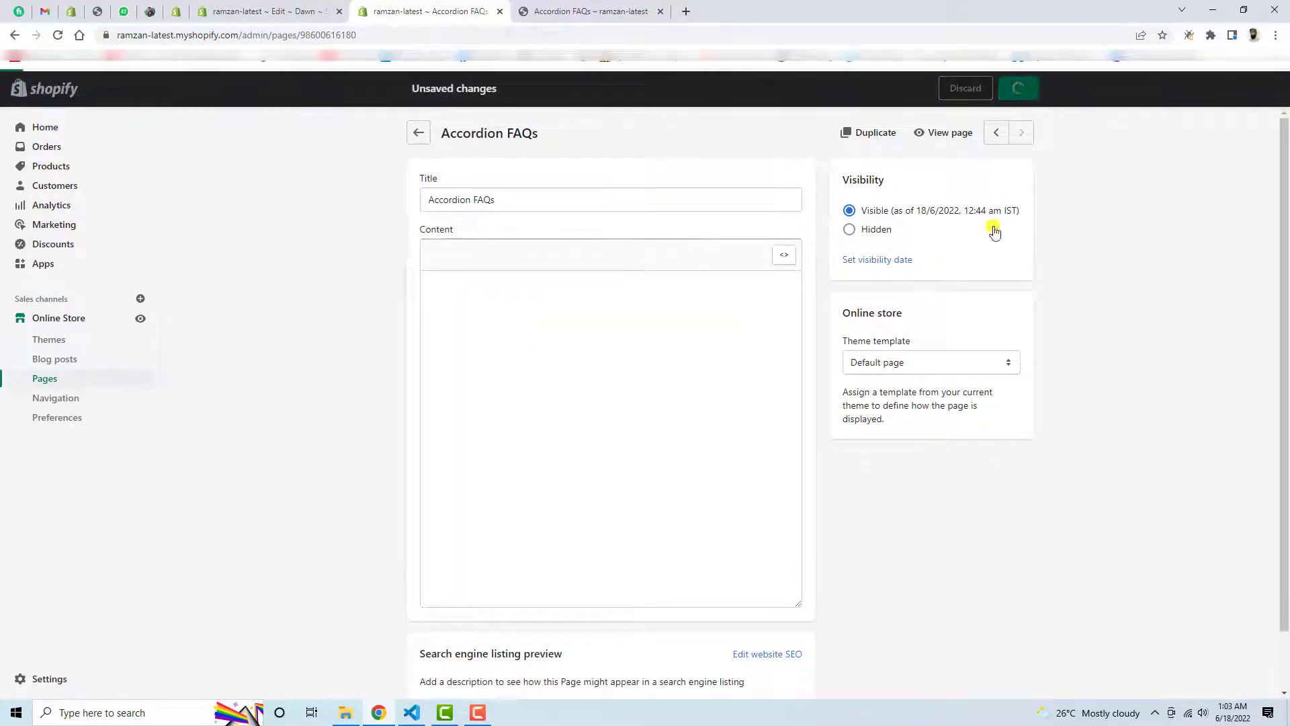
left_click(589, 10)
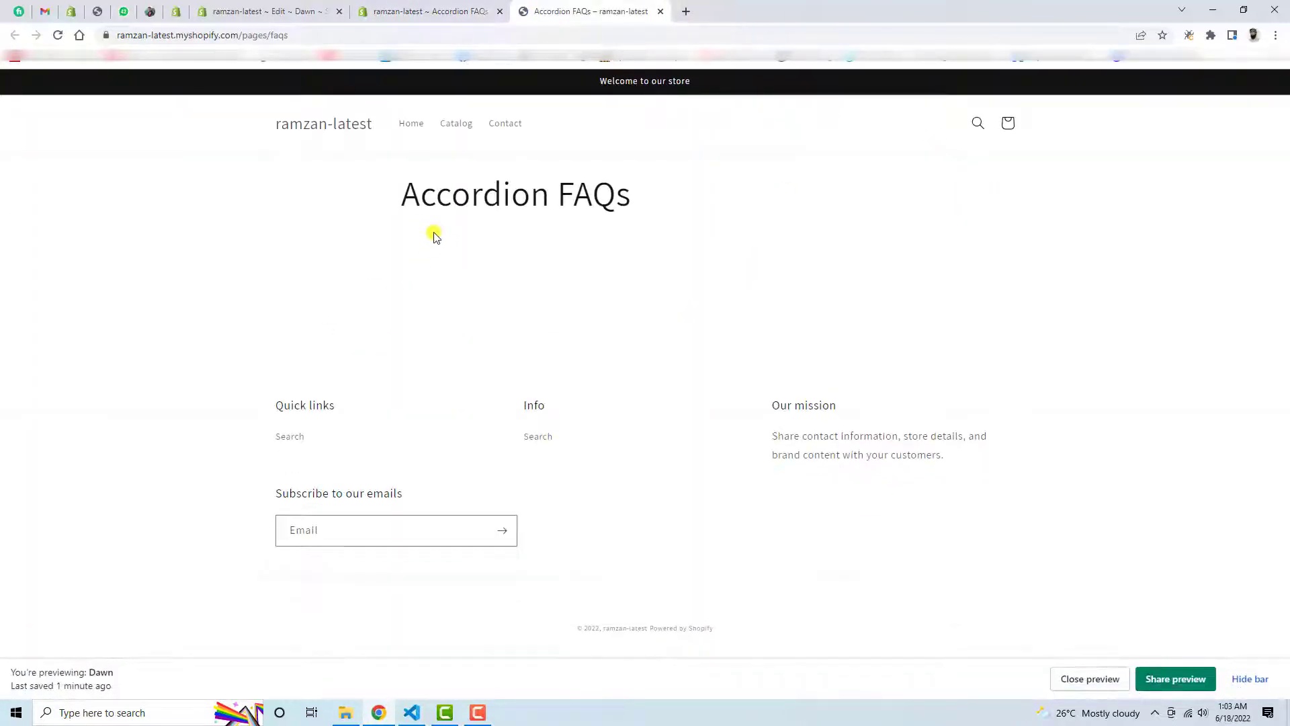
mouse_move(493, 345)
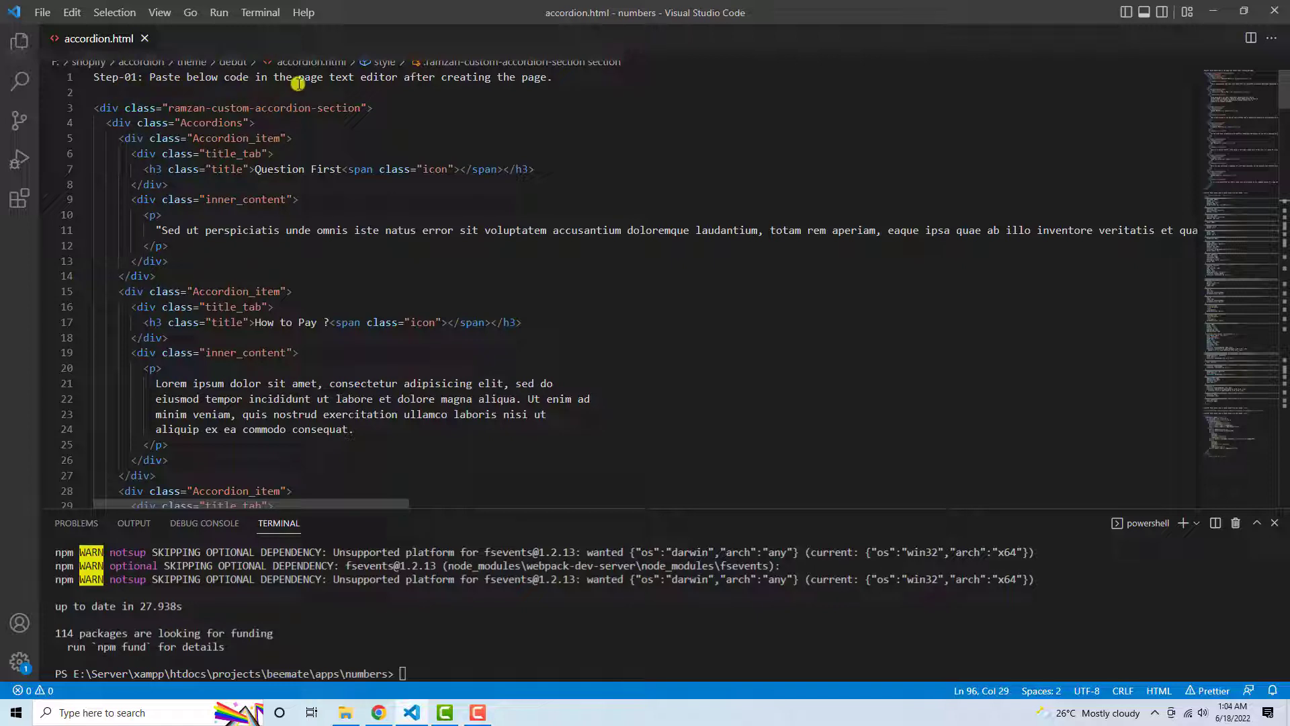
mouse_move(481, 82)
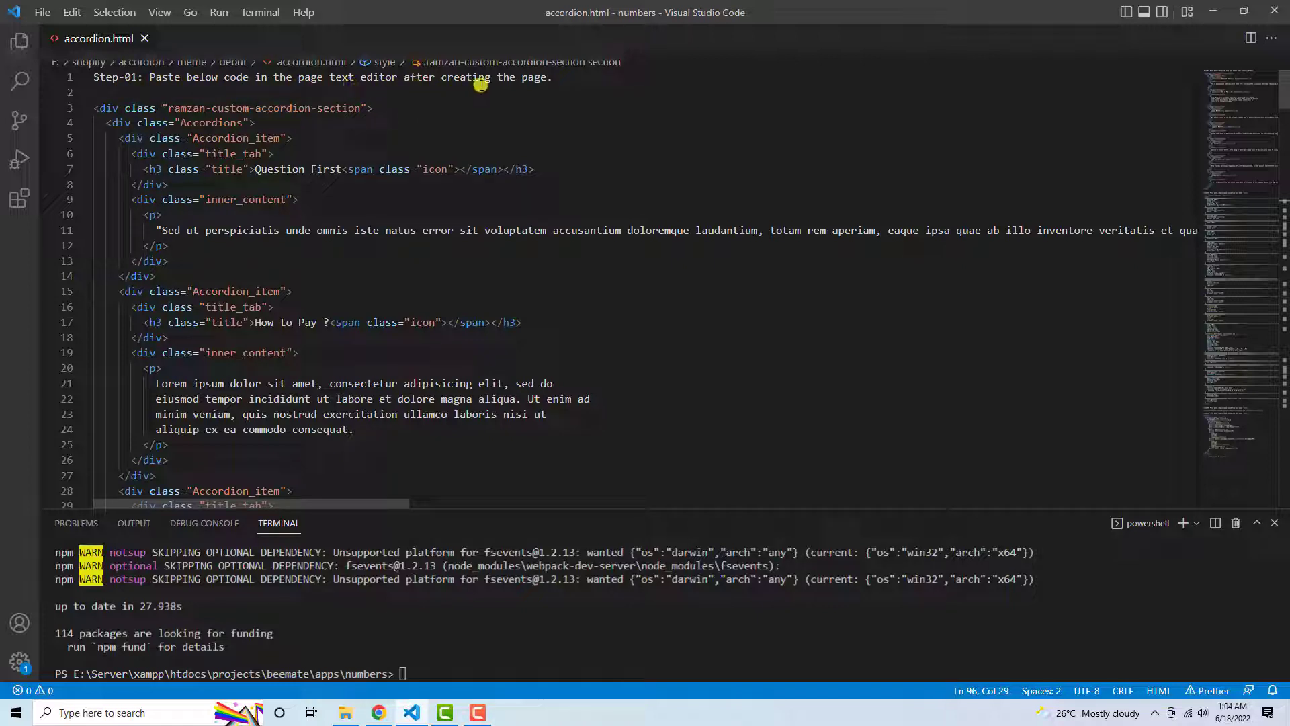
mouse_move(523, 93)
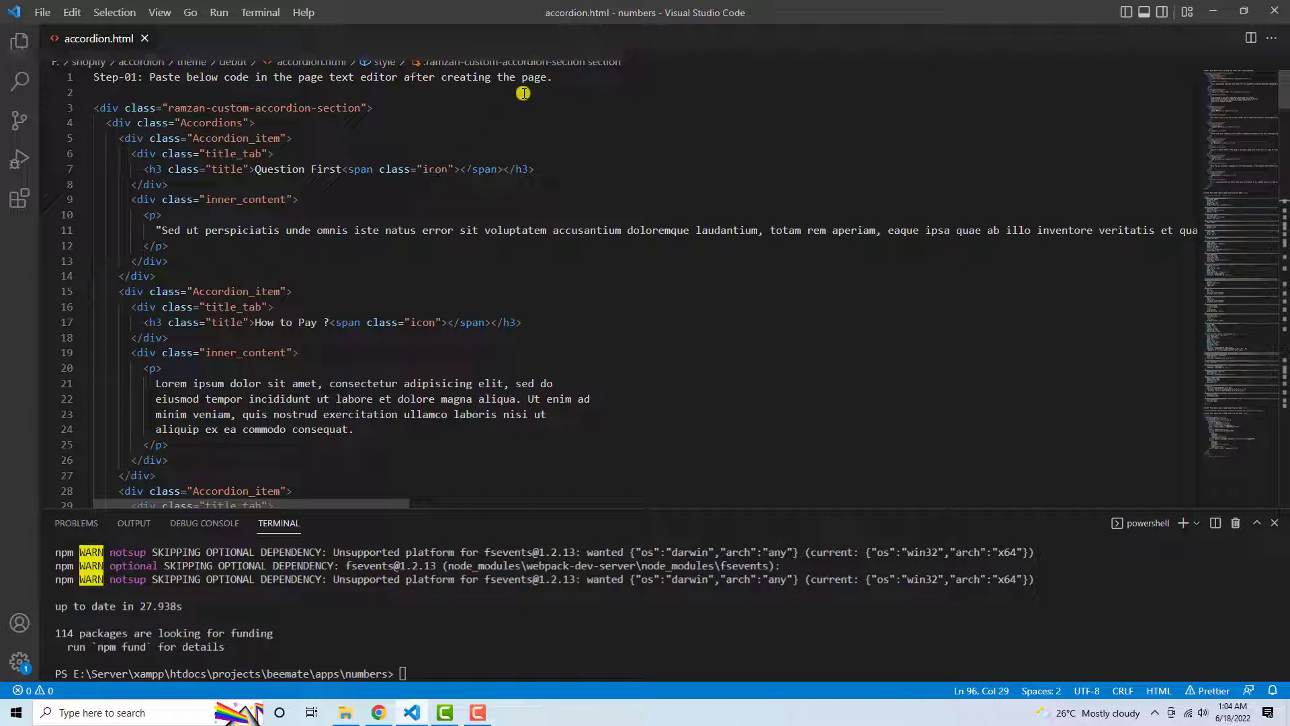
mouse_move(371, 194)
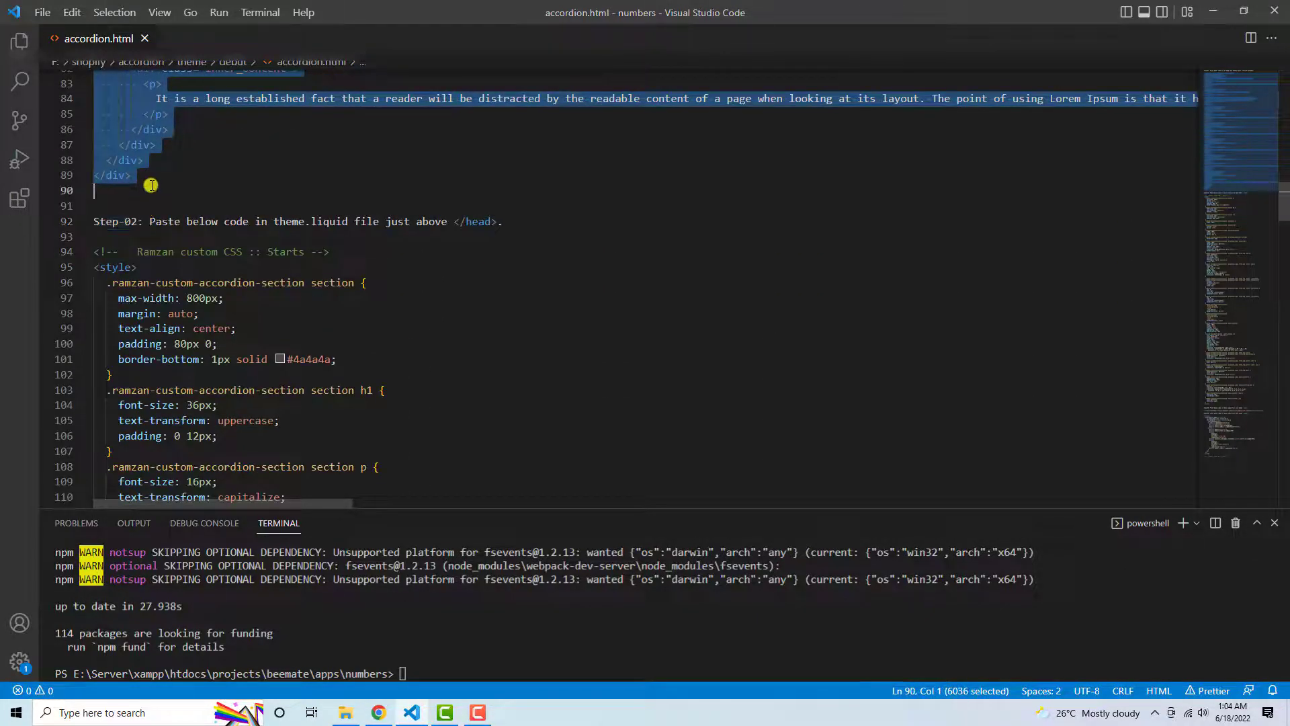
Copy the Step-01 accordion HTML markup from accordion.html
key("alt+tab")
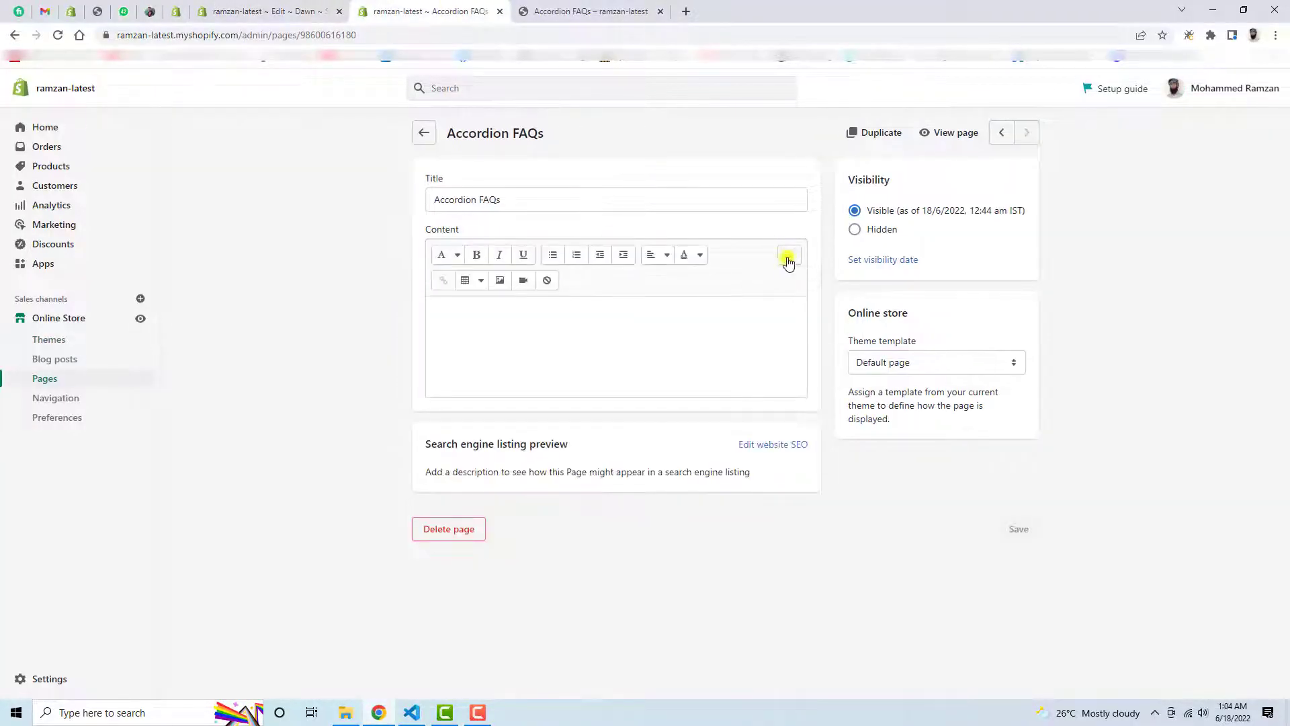
Show the Accordion FAQs page content as raw HTML source
left_click(788, 258)
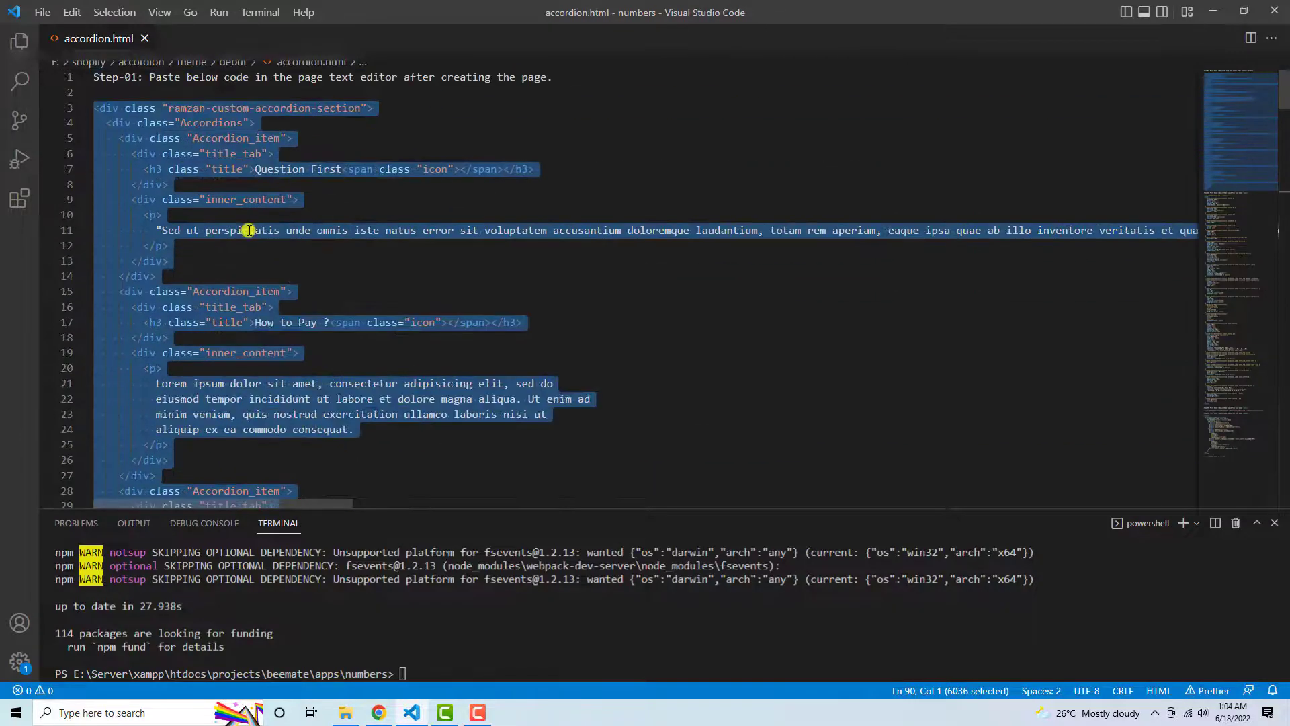
Replace 'Question First' in the h3 with 'What your store is all about ?' and paste the markup into the page
left_click(339, 169)
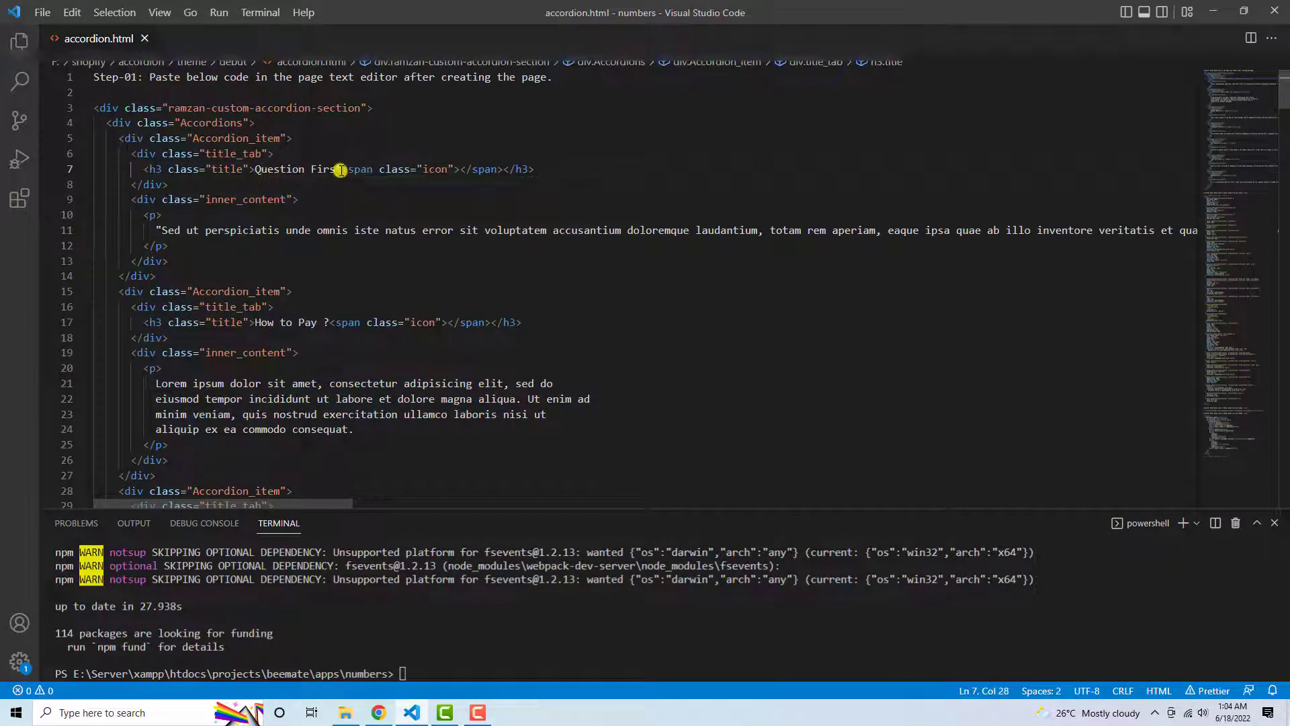
left_click_drag(339, 169, 254, 170)
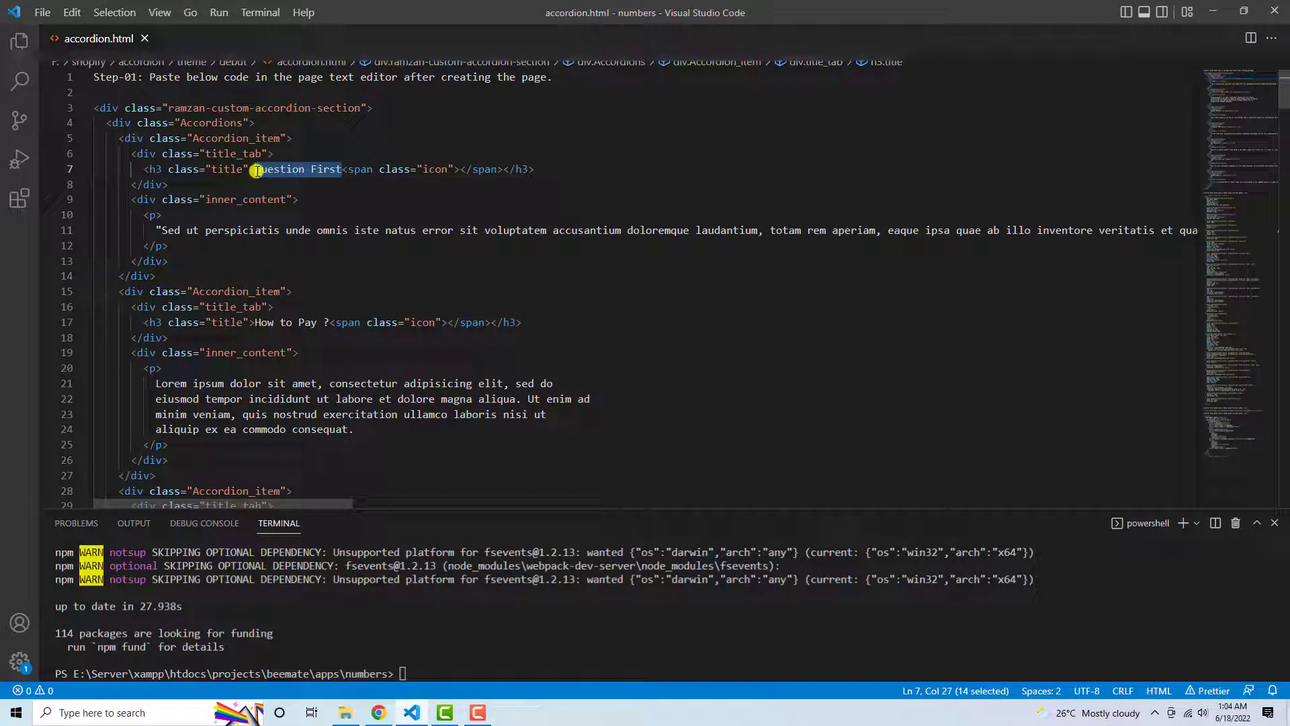
type("wha")
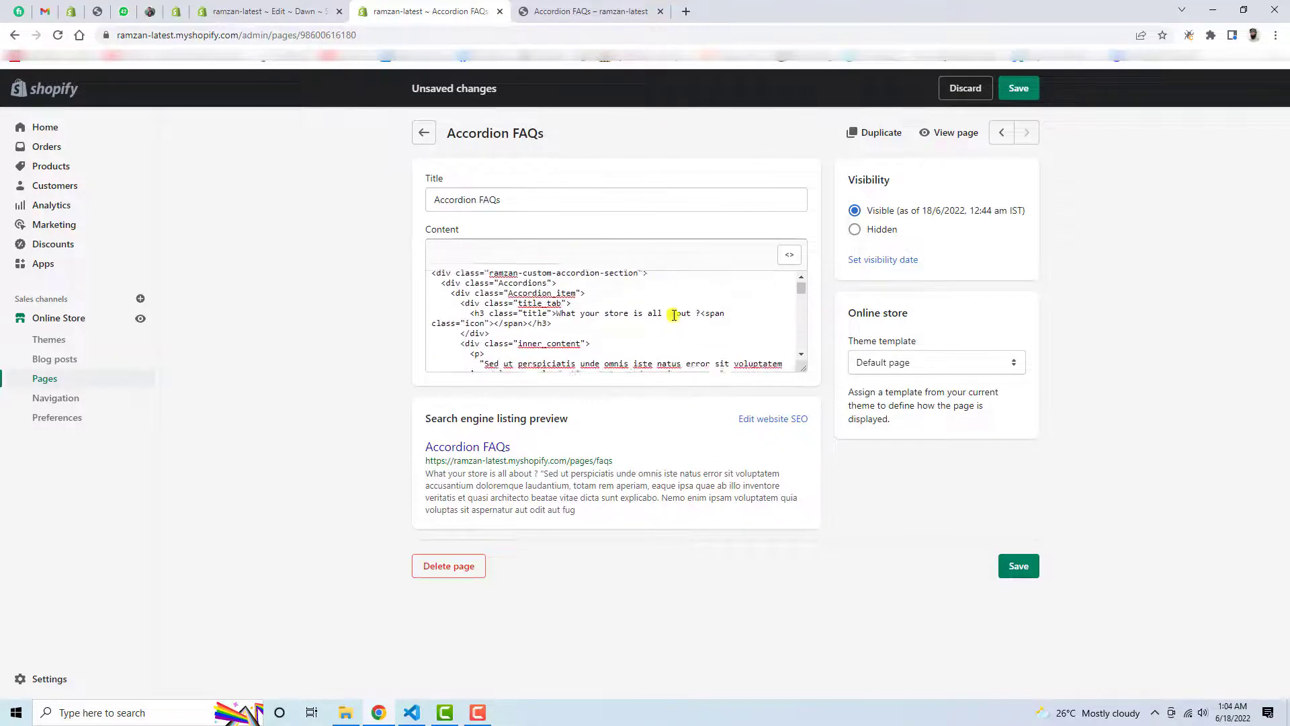
Save the page with the pasted FAQ markup, preview it, and return to the code notes
left_click(1018, 89)
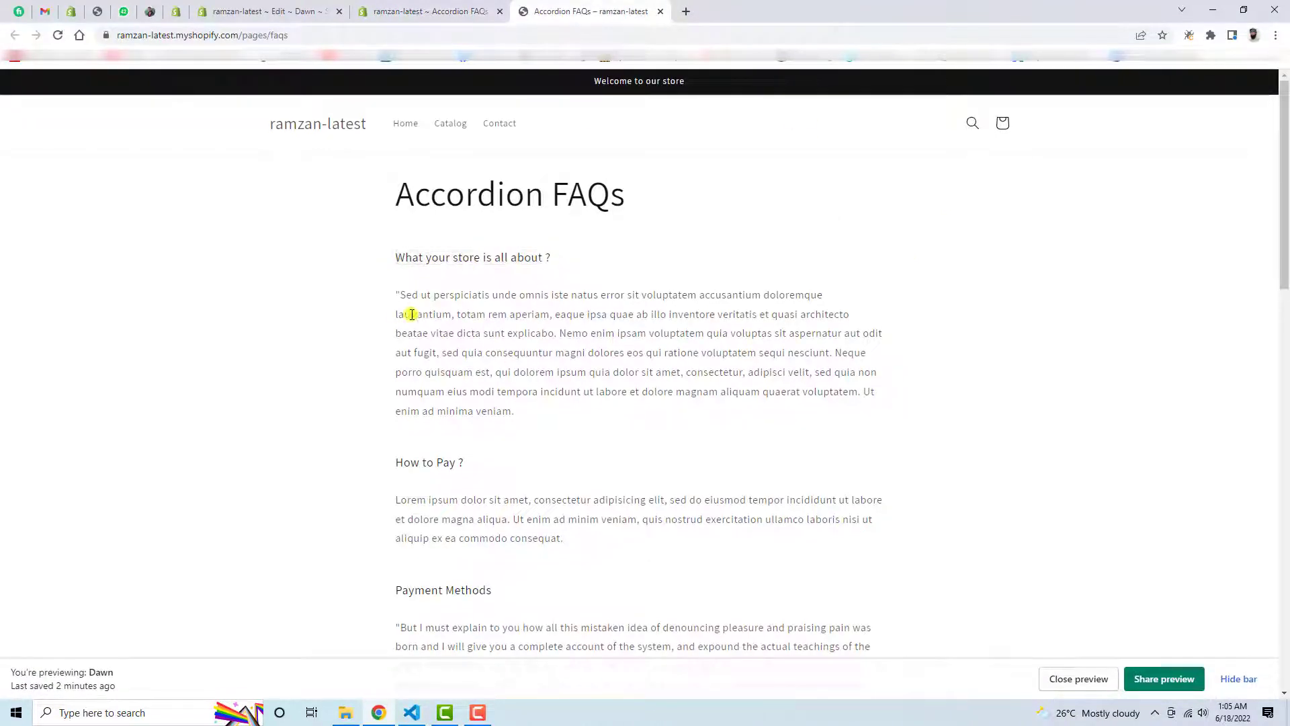
key("alt+tab")
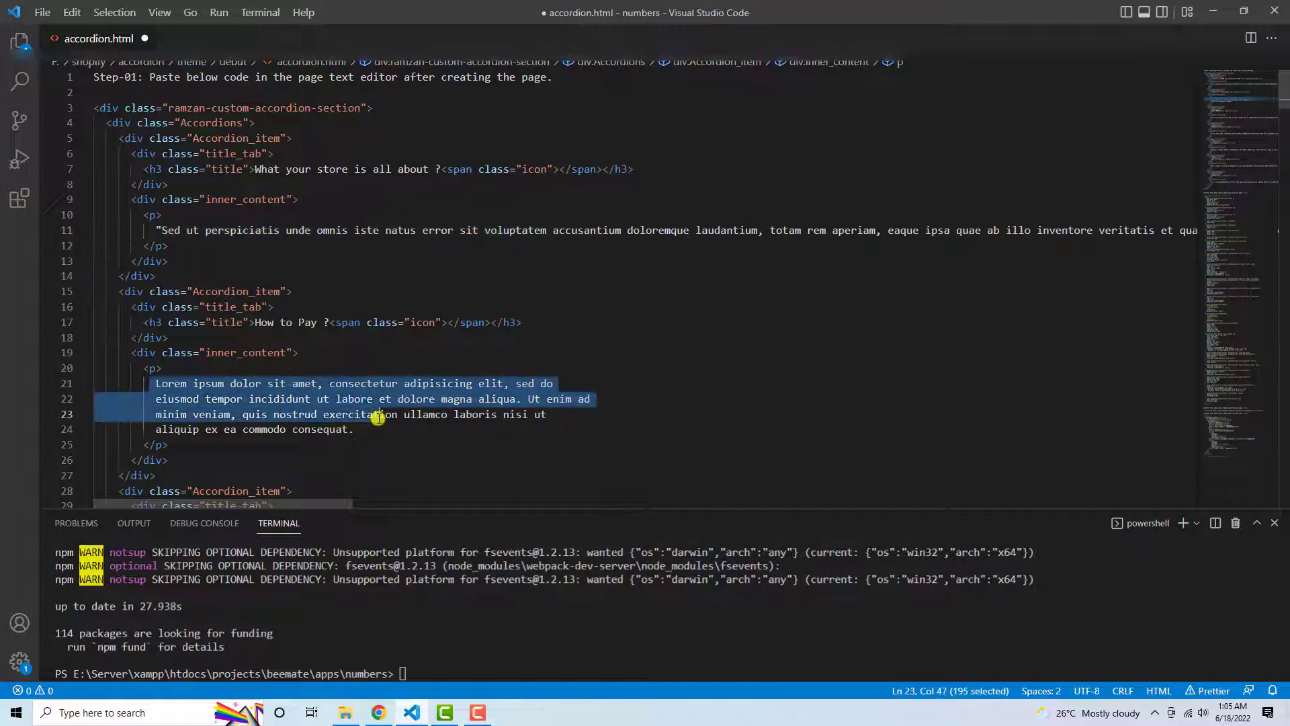
left_click_drag(376, 414, 354, 429)
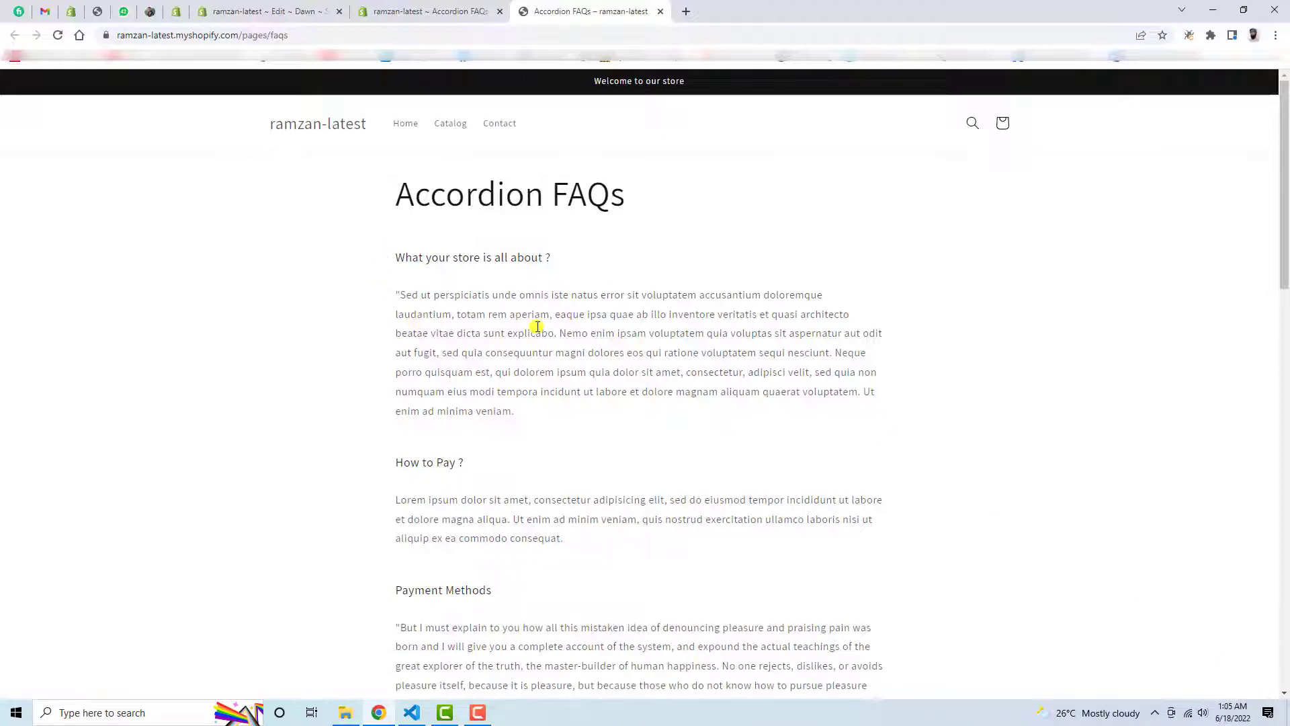
mouse_move(443, 665)
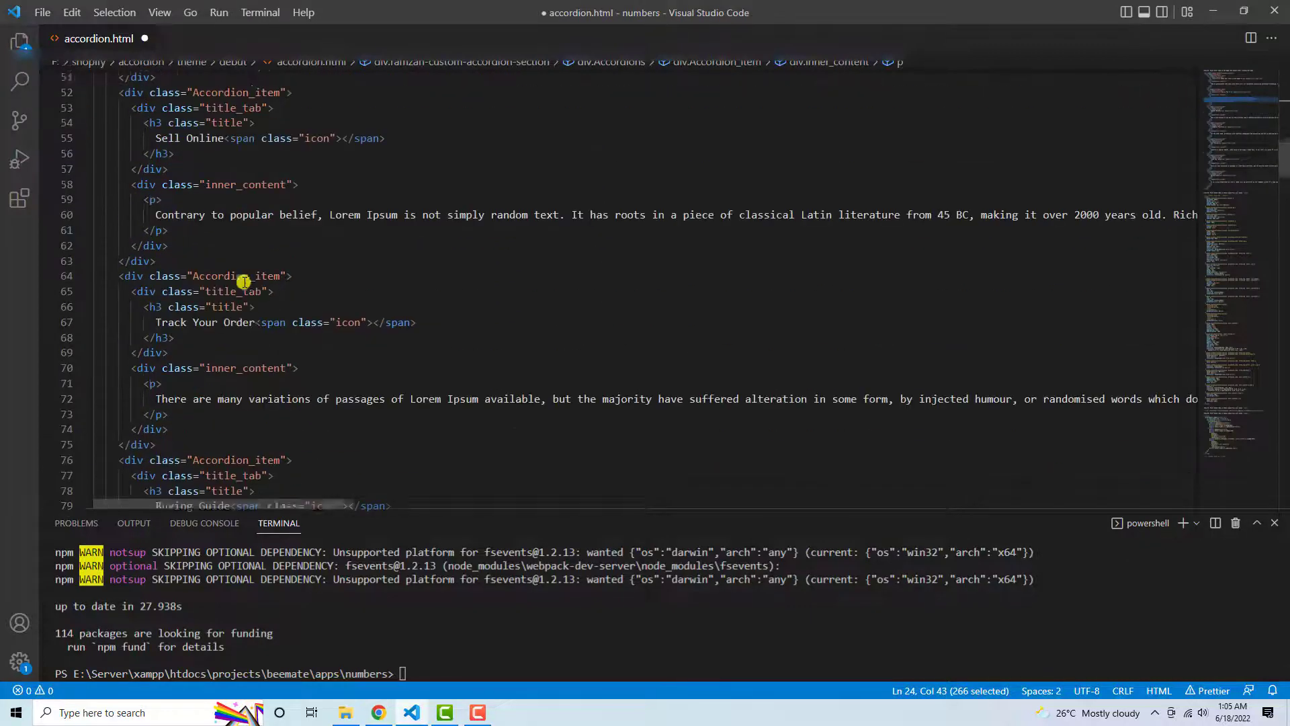
scroll("down", 3)
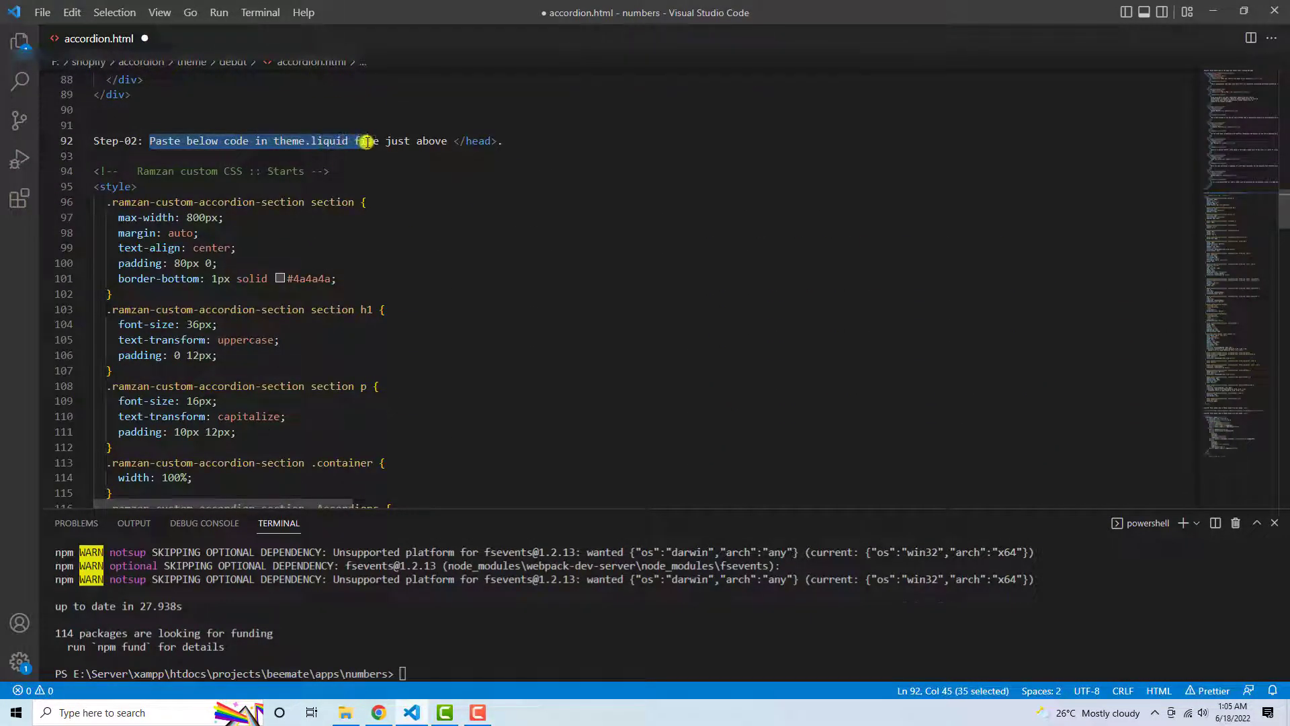
left_click_drag(368, 142, 496, 141)
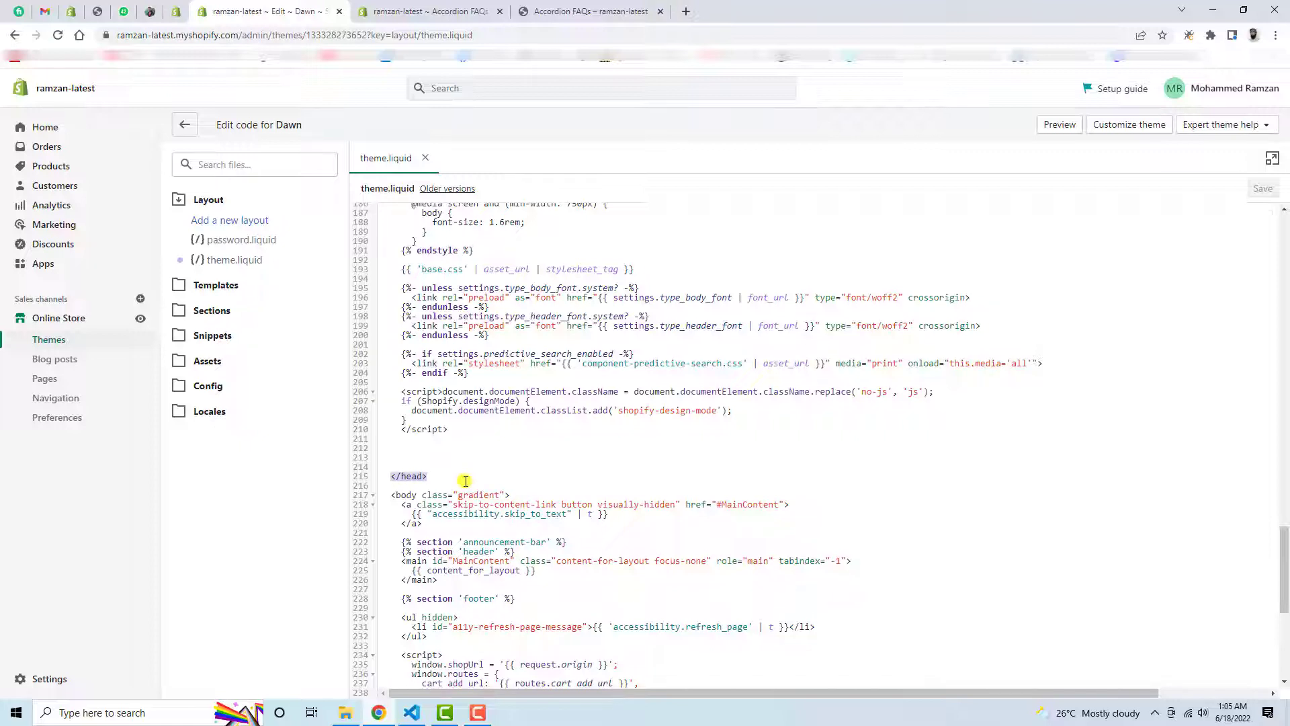
Find the closing </head> tag in theme.liquid and switch back to the code notes
key("Ctrl+f")
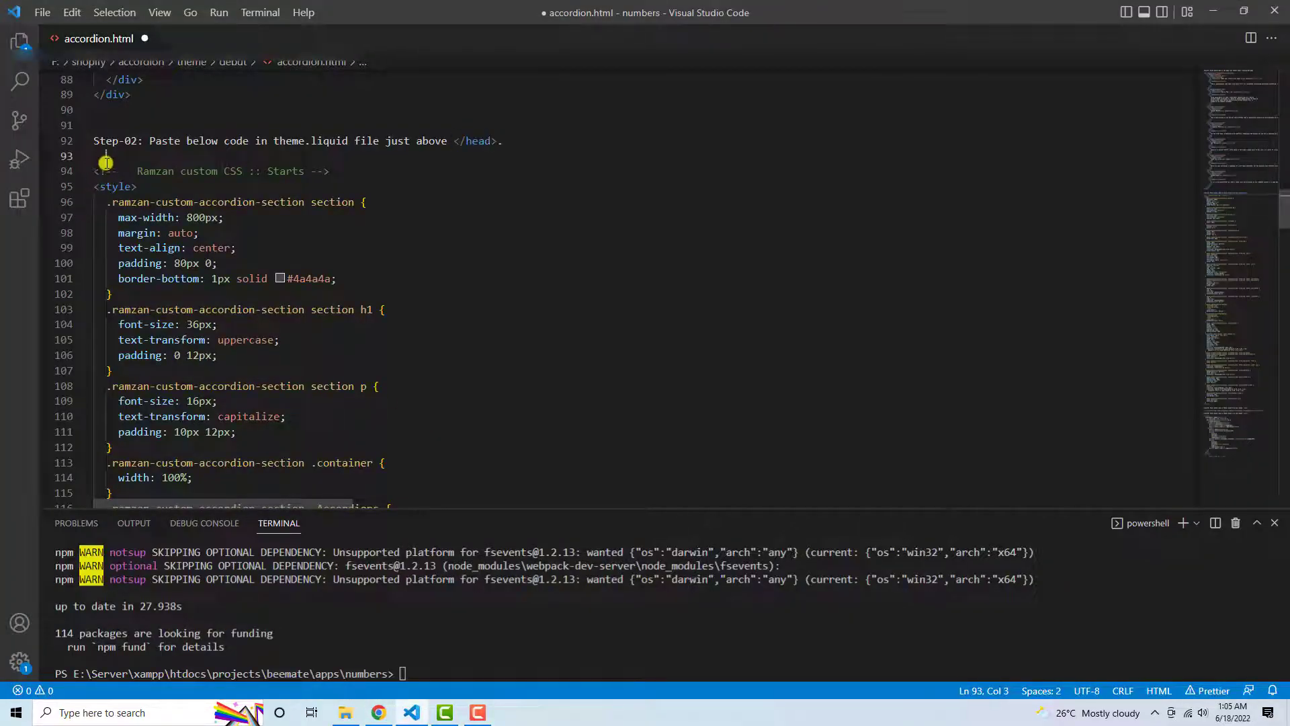
Copy the accordion <style> block, jQuery <script src> line and $(document).ready script into theme.liquid above </head>
scroll("down", 3)
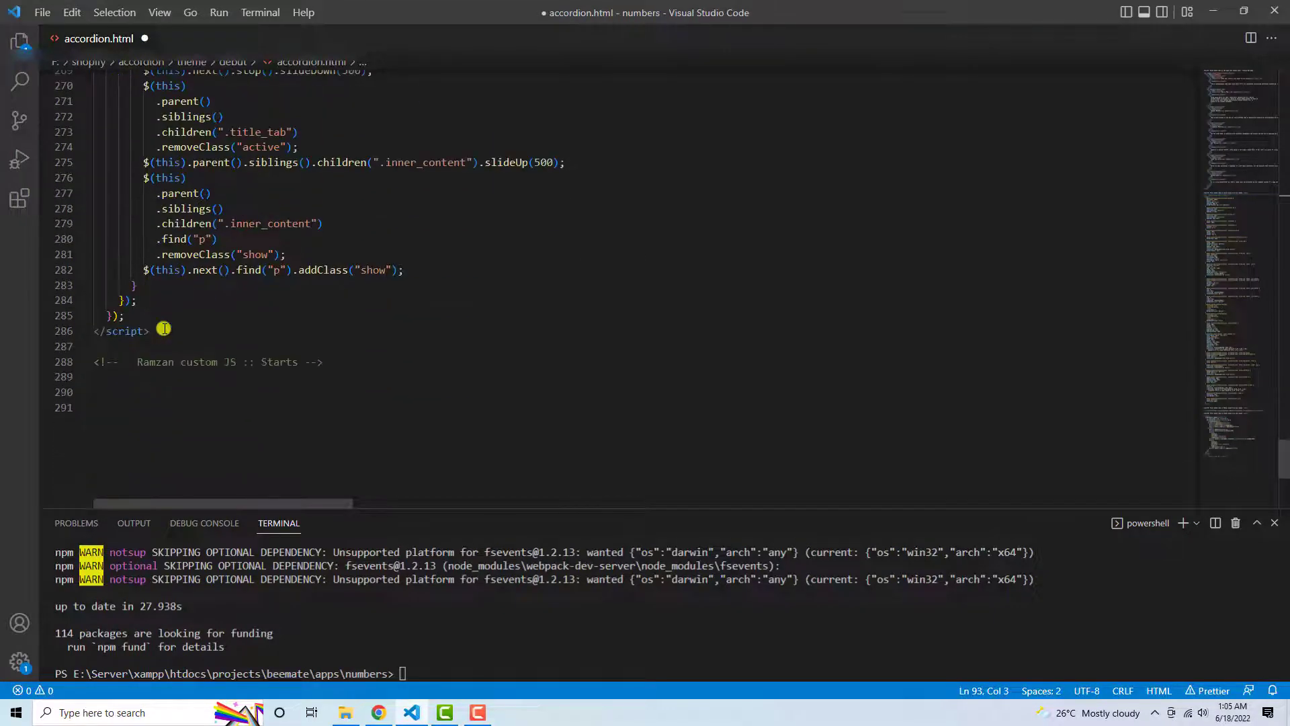
left_click_drag(164, 330, 434, 361)
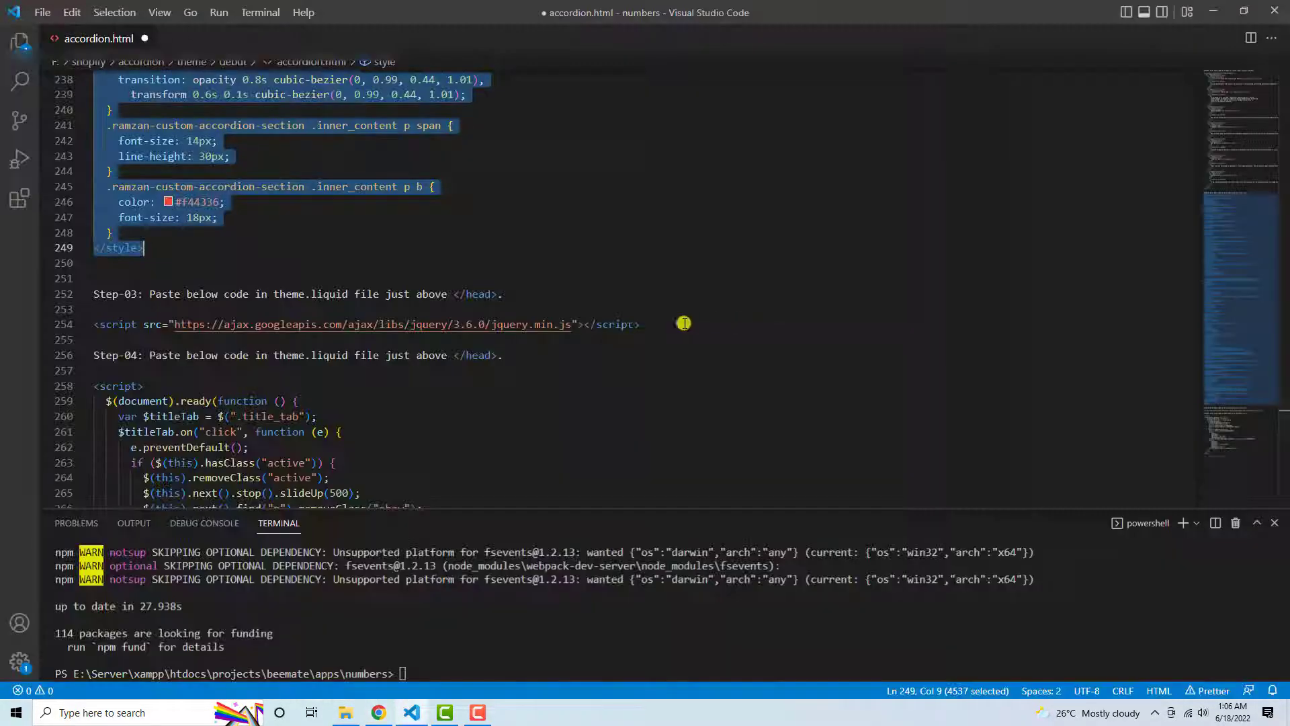
scroll("down", 3)
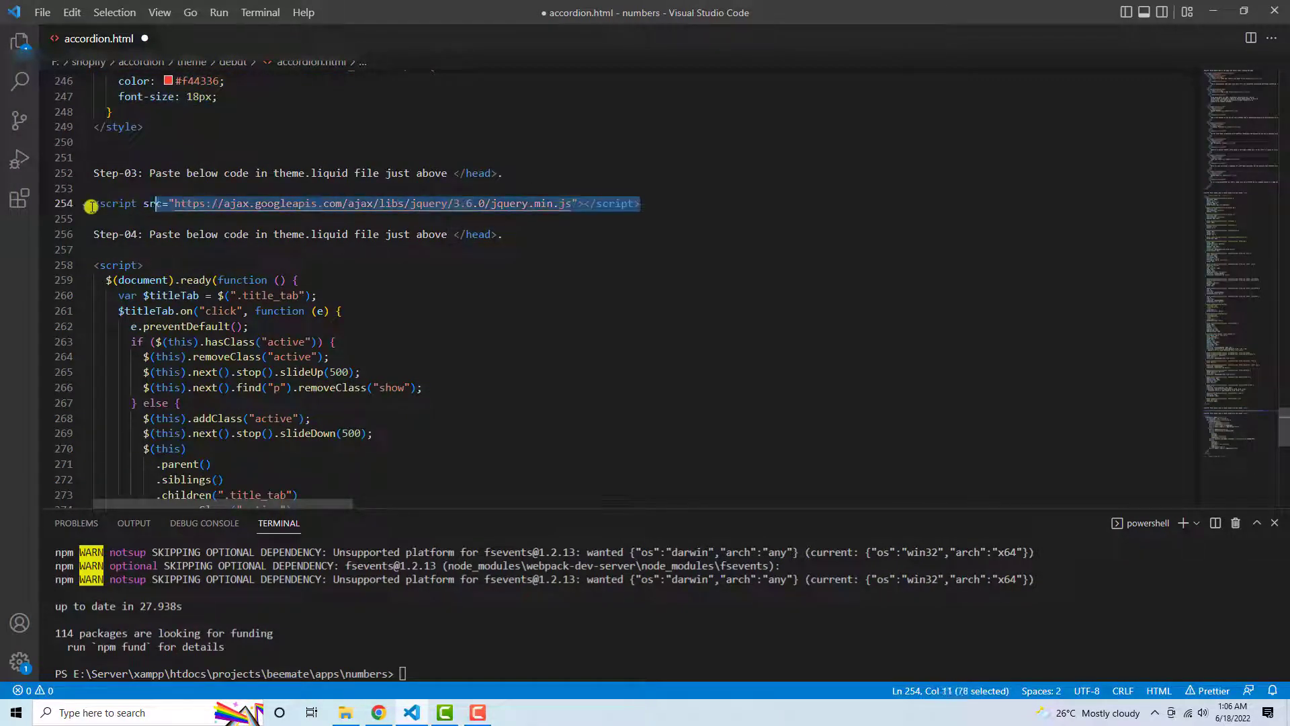
key("alt+tab")
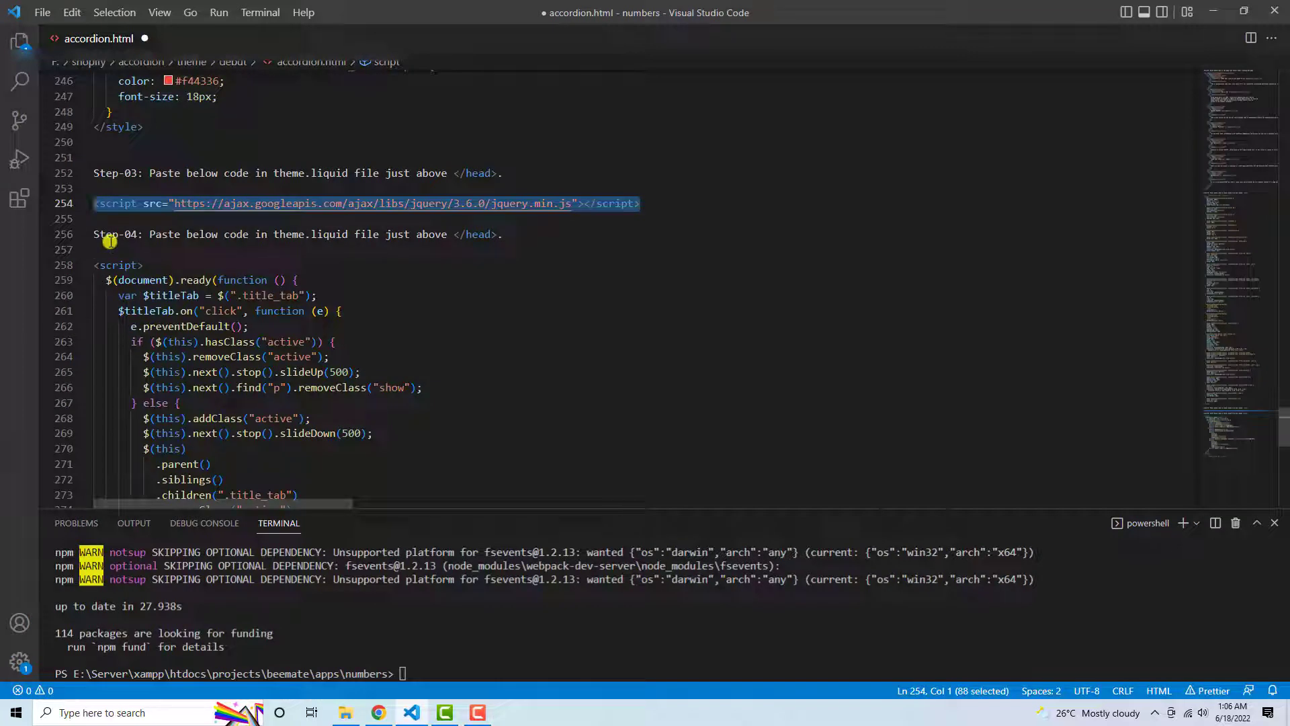
scroll("down", 3)
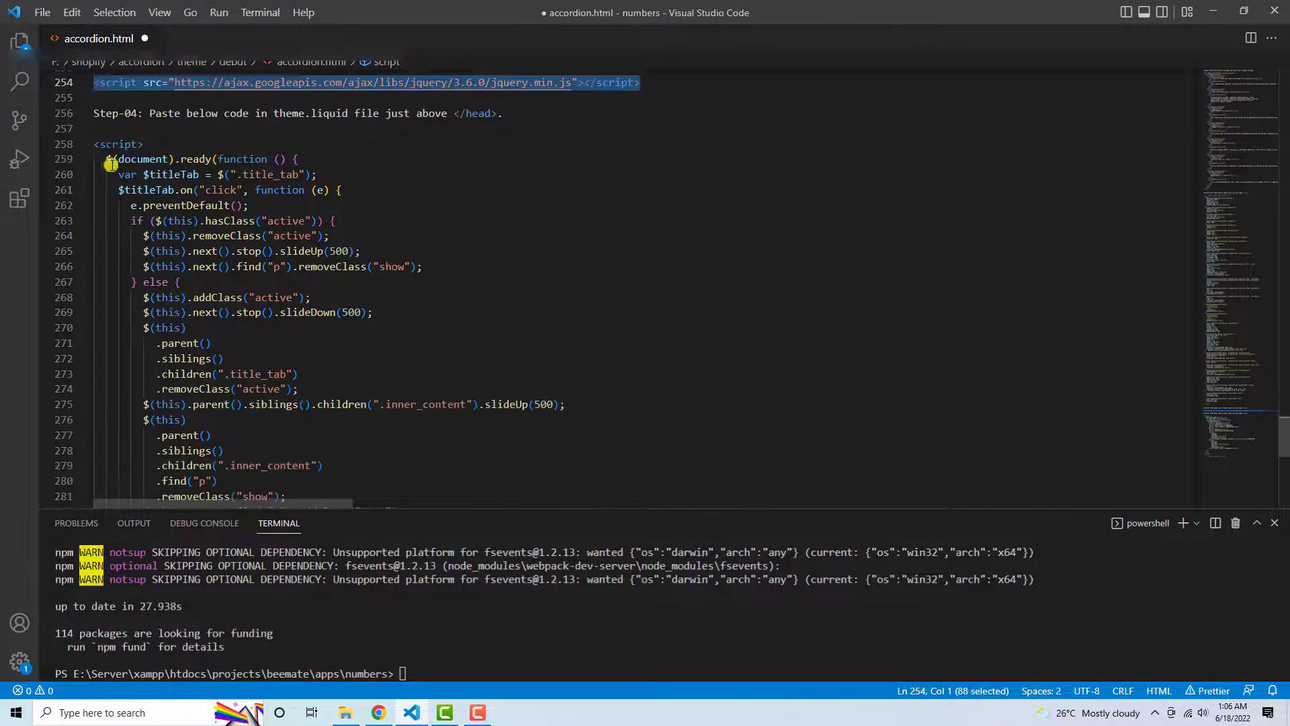
mouse_move(396, 113)
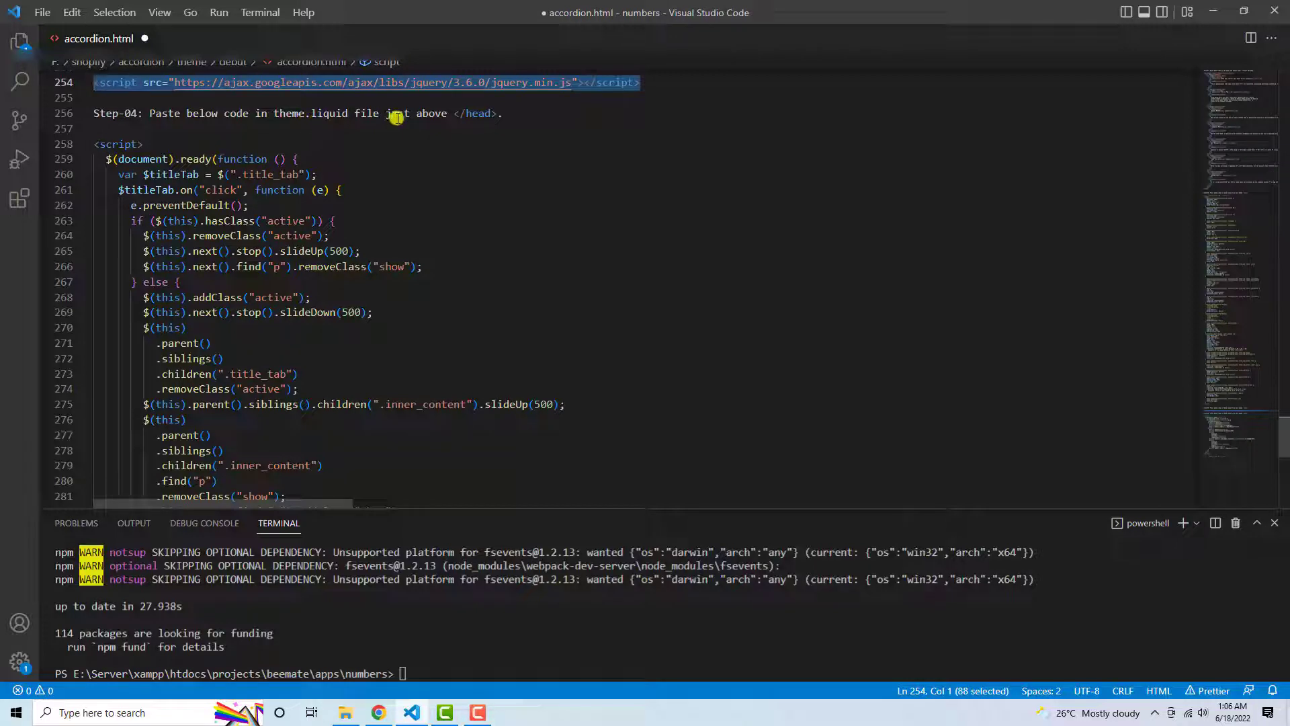
left_click(115, 131)
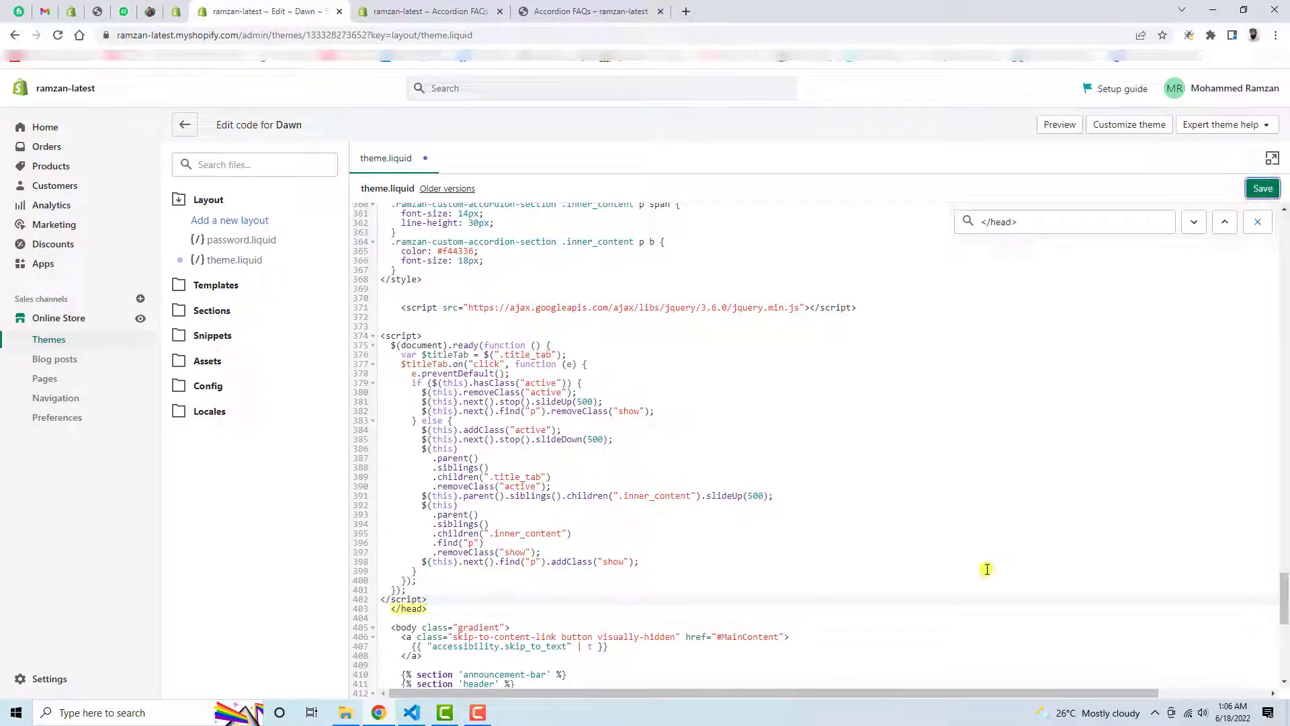
Save theme.liquid and reload the live Accordion FAQs storefront page
left_click(1262, 189)
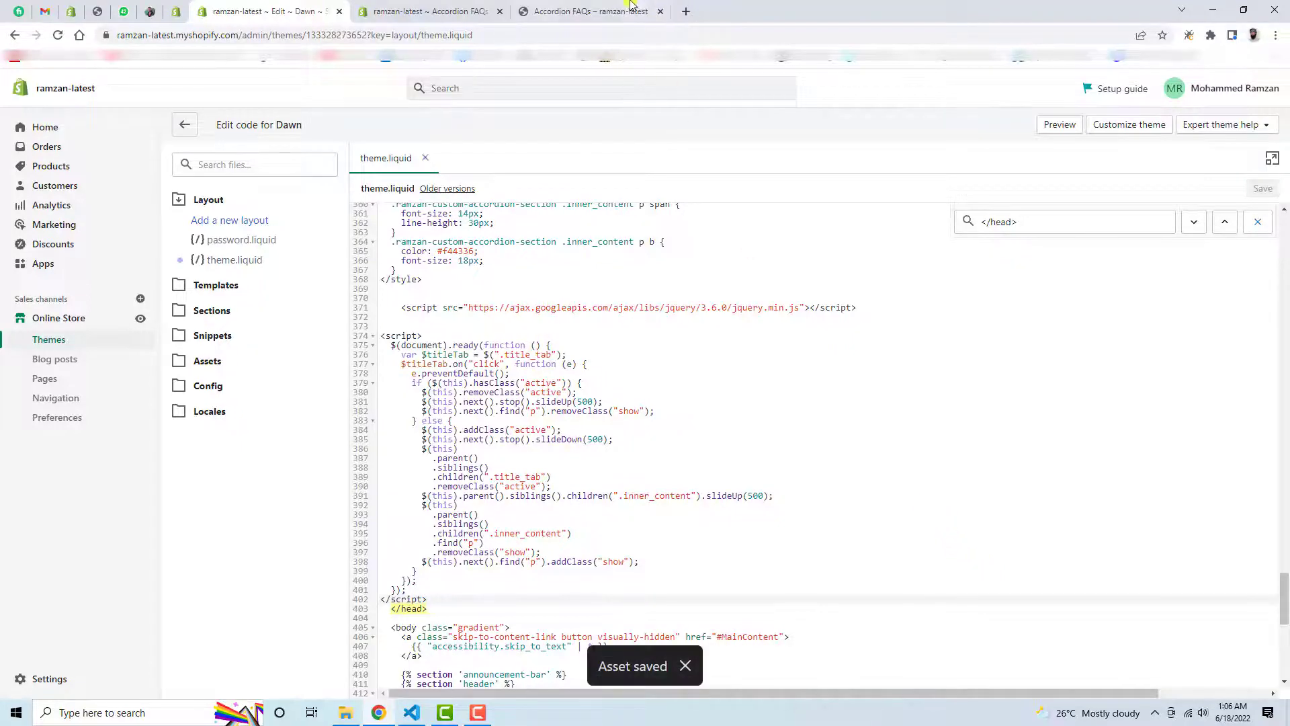
left_click(588, 11)
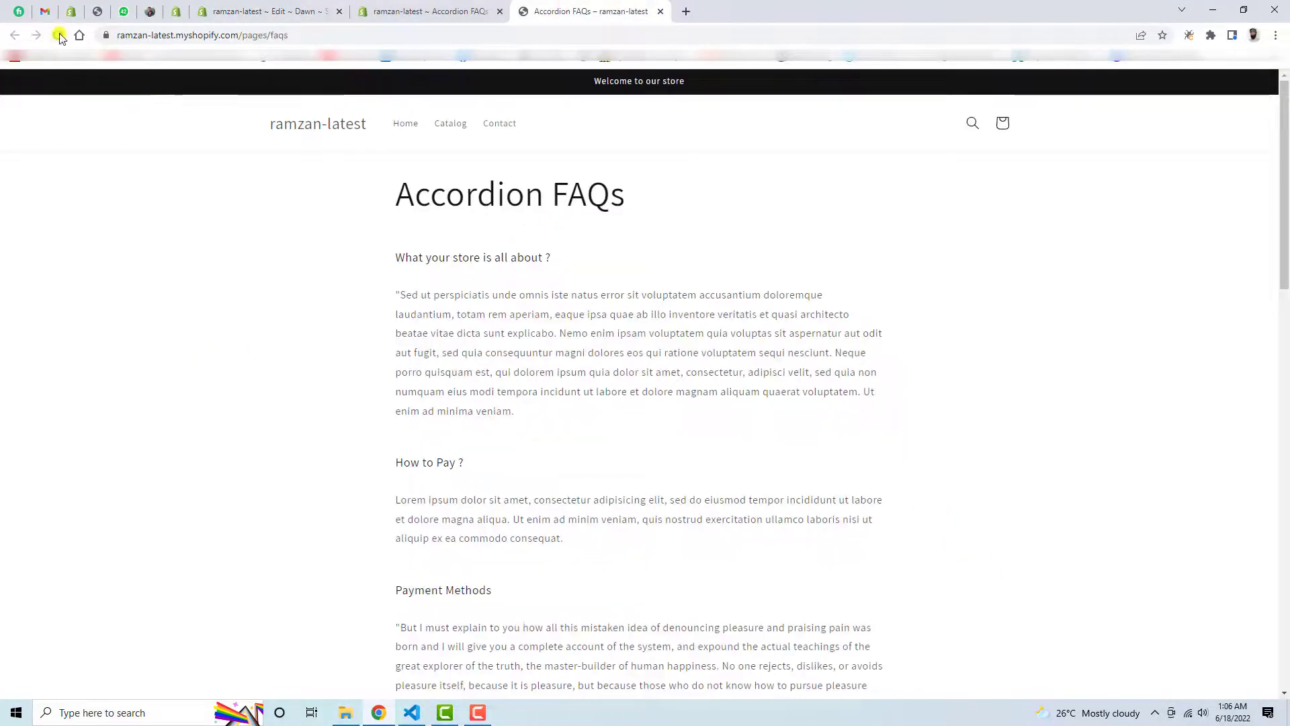
left_click(57, 35)
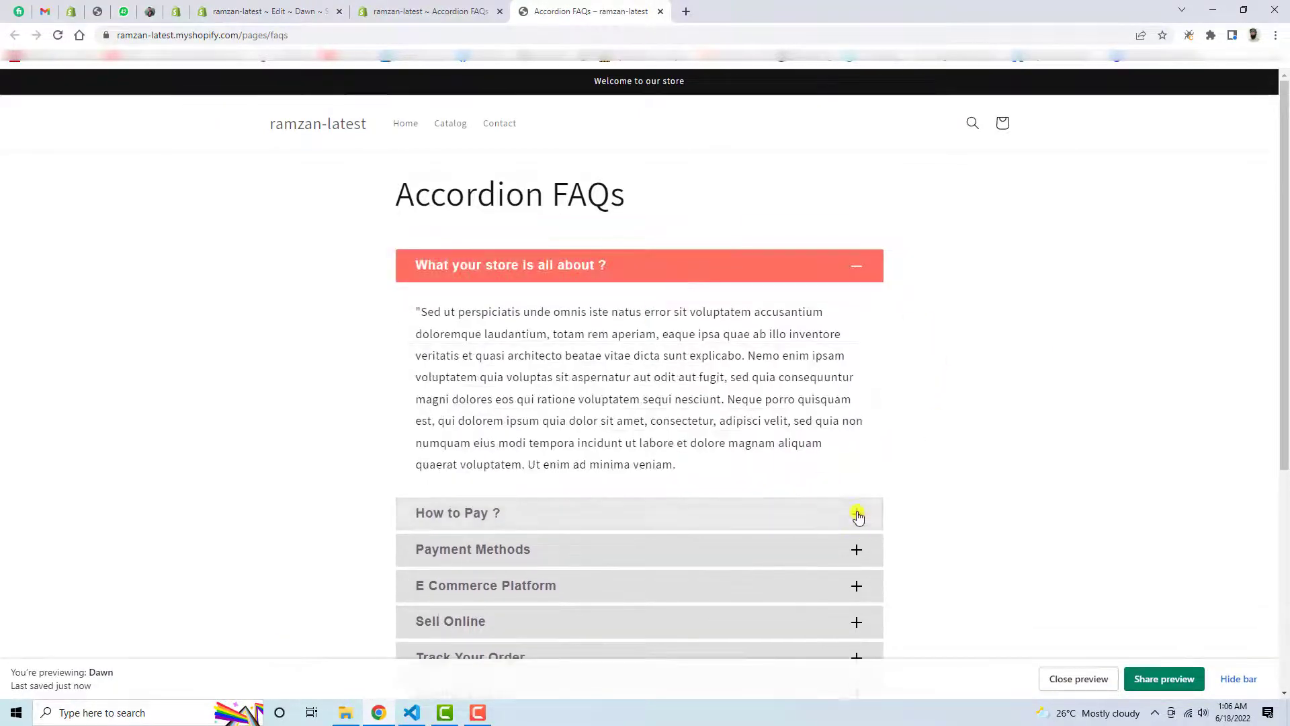
Expand the 'How to Pay ?' question and check the Payment Methods answer text
left_click(856, 513)
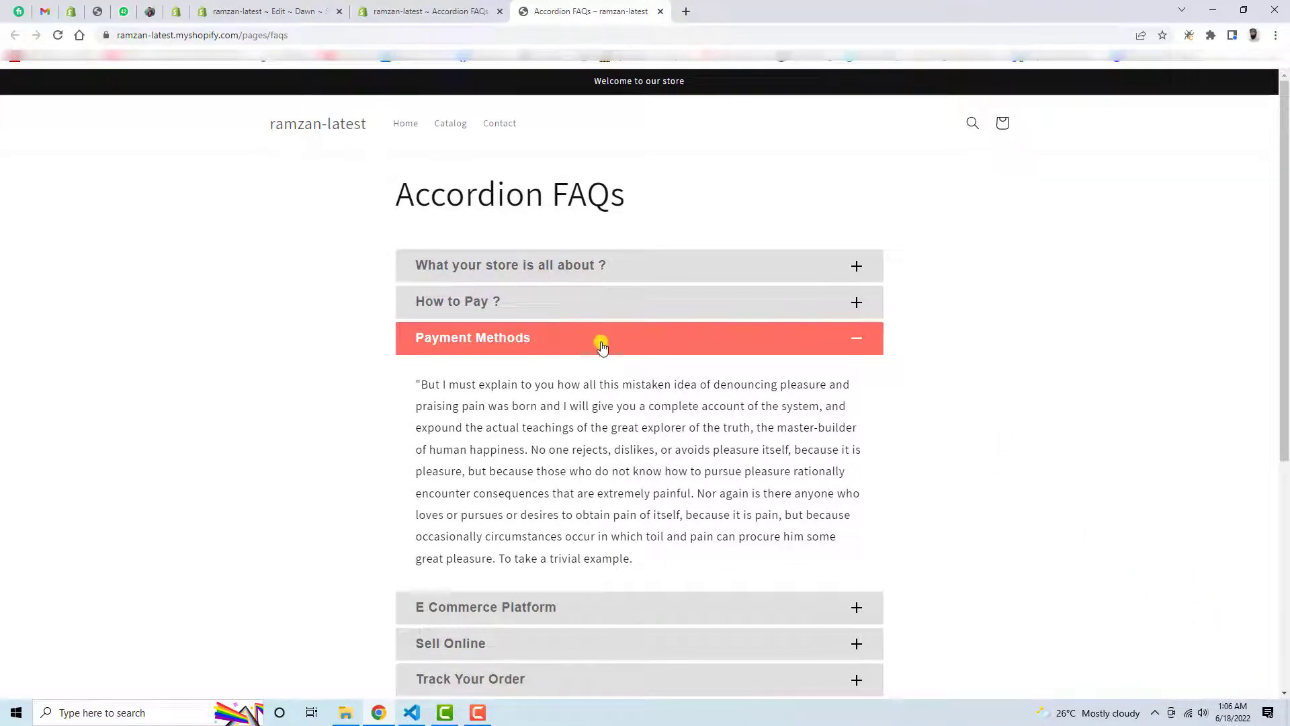
mouse_move(480, 311)
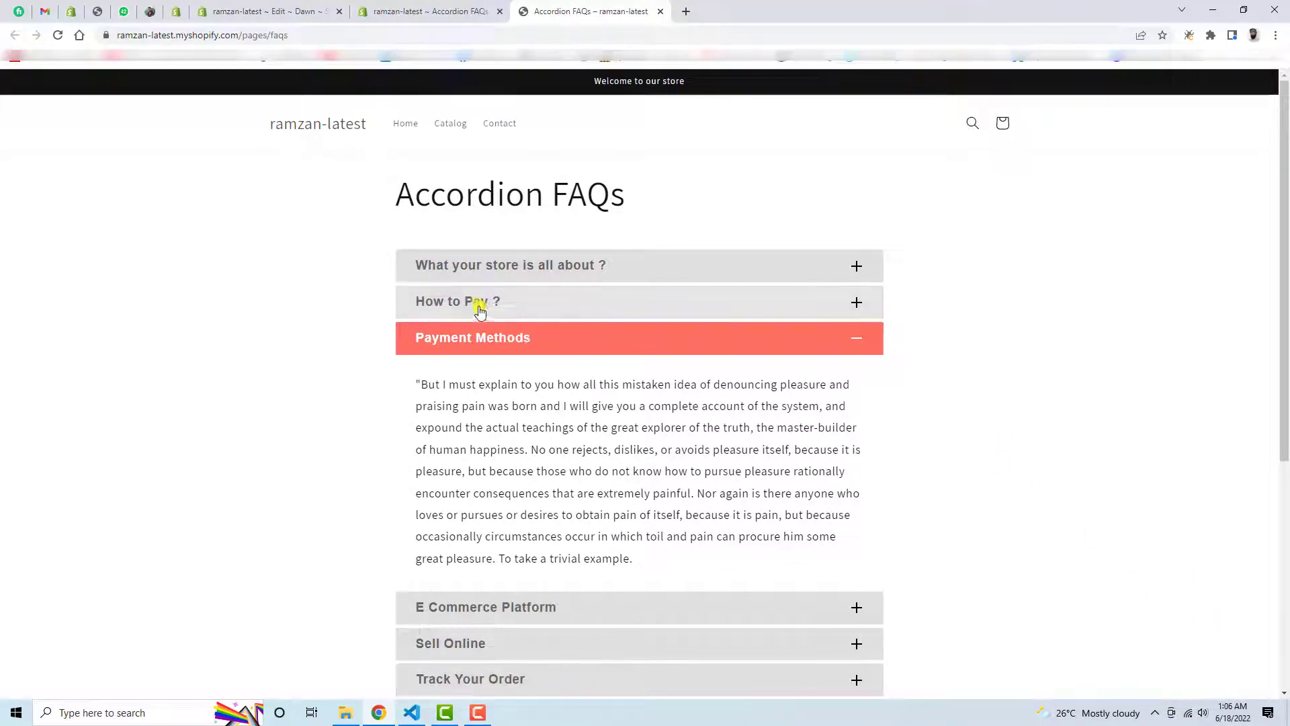
left_click_drag(418, 383, 633, 558)
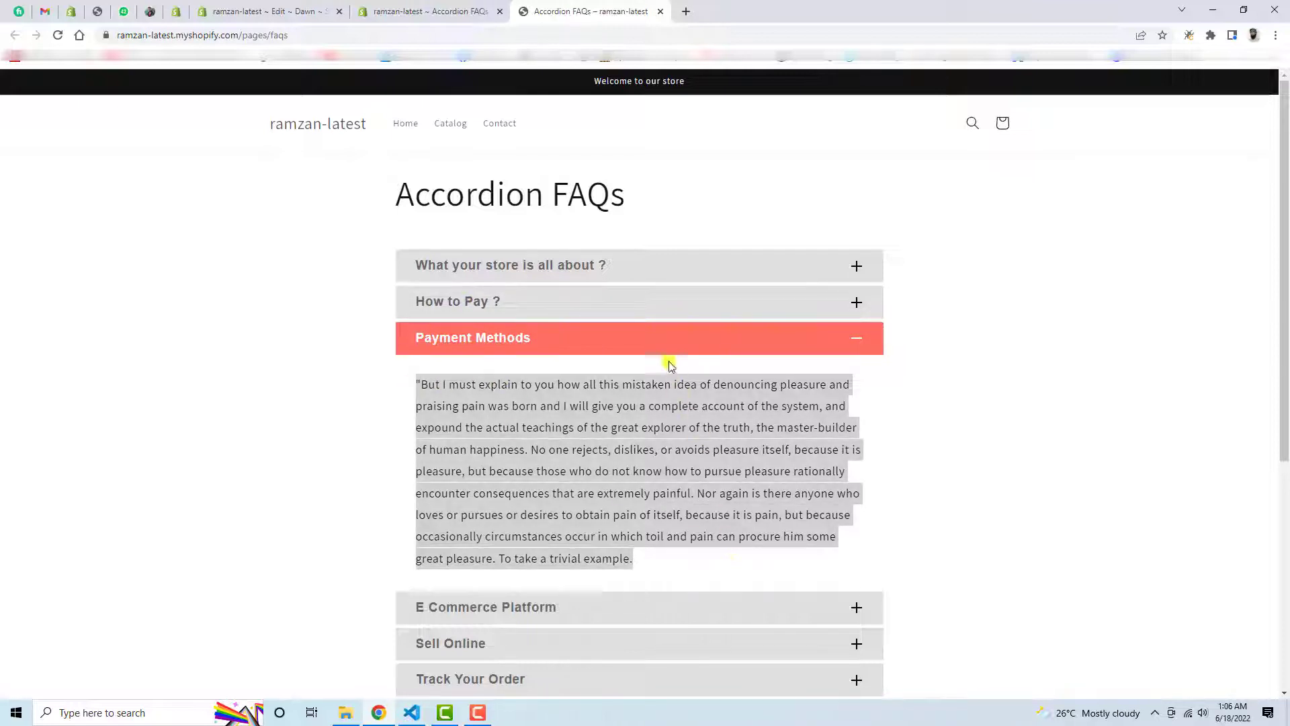
mouse_move(863, 320)
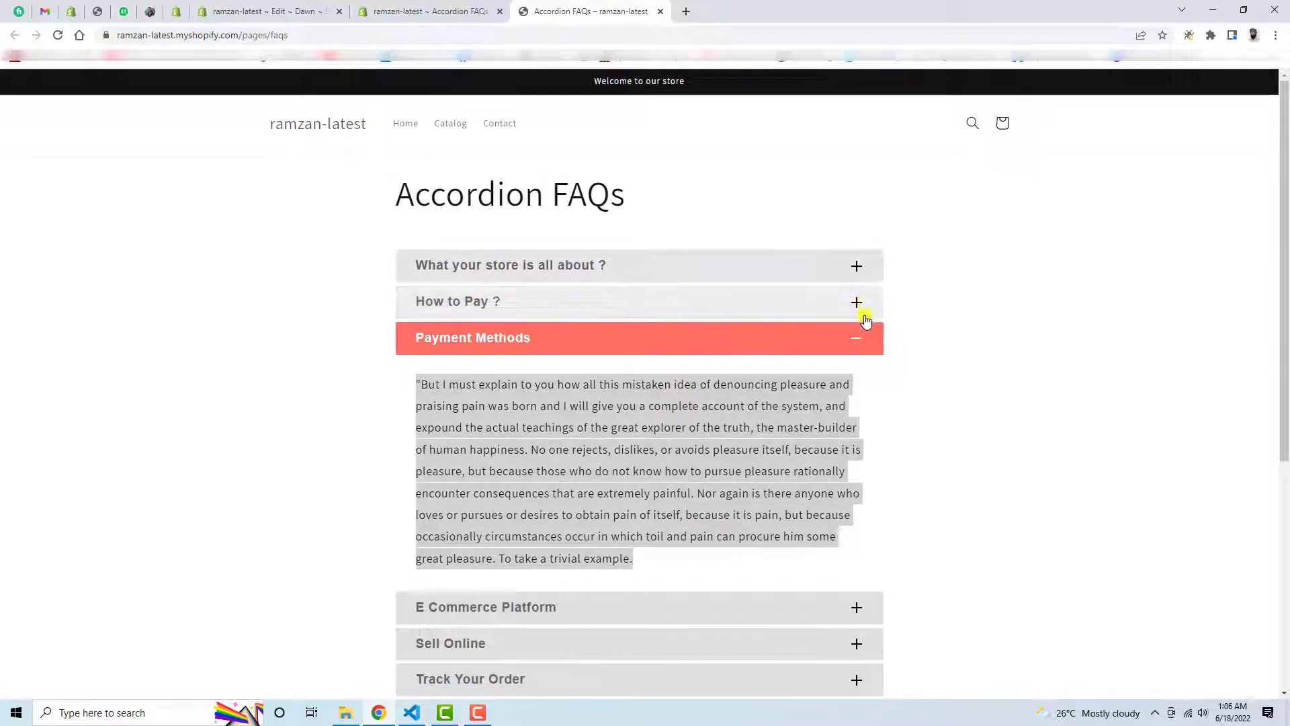